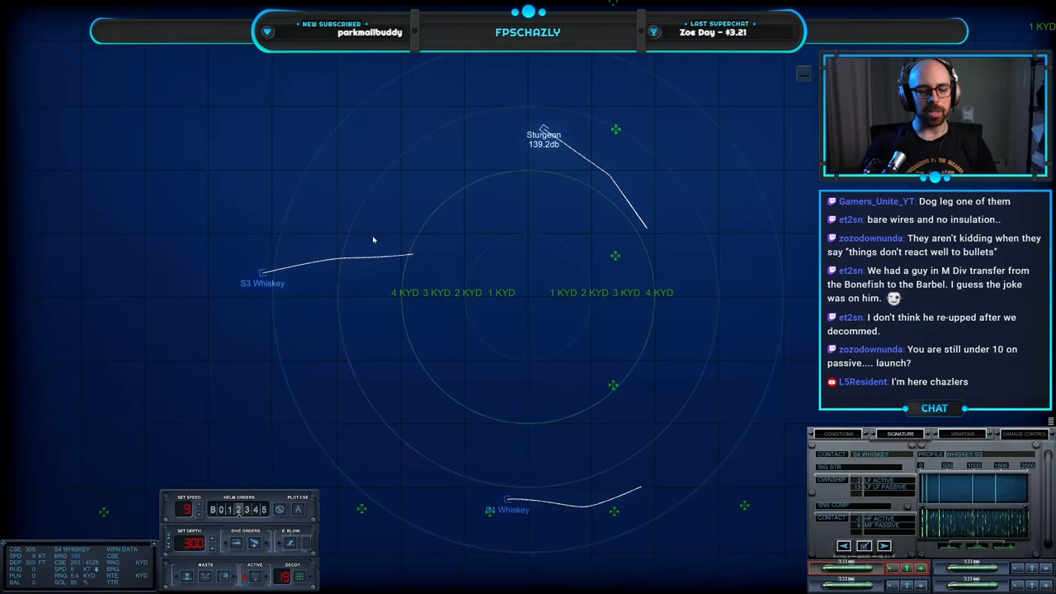
- Review the sonar signature list and conditions report, then steady Sturgeon on course toward S4 Whiskey
click(510, 495)
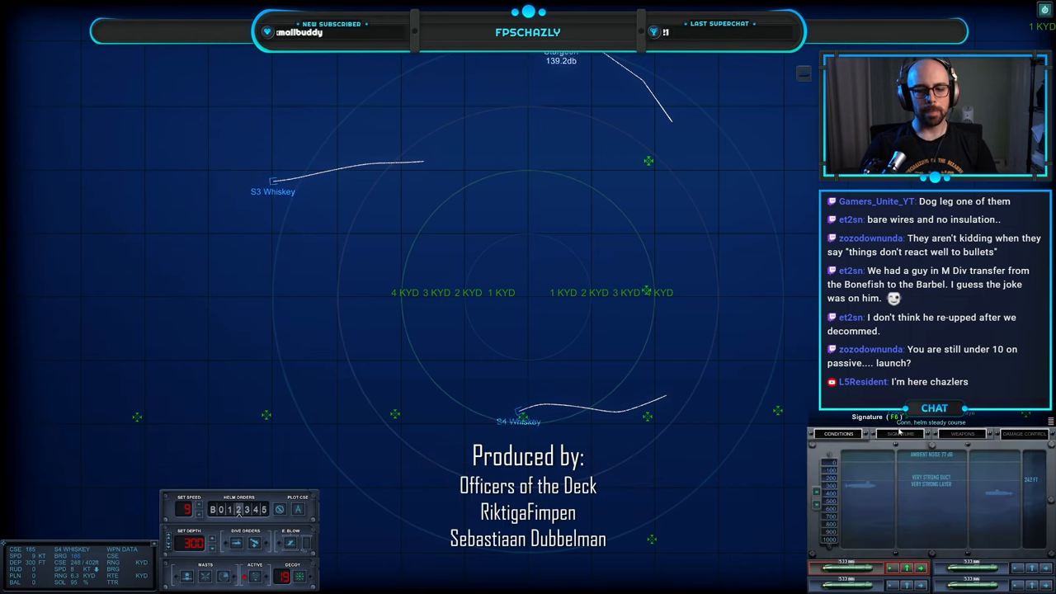
click(900, 433)
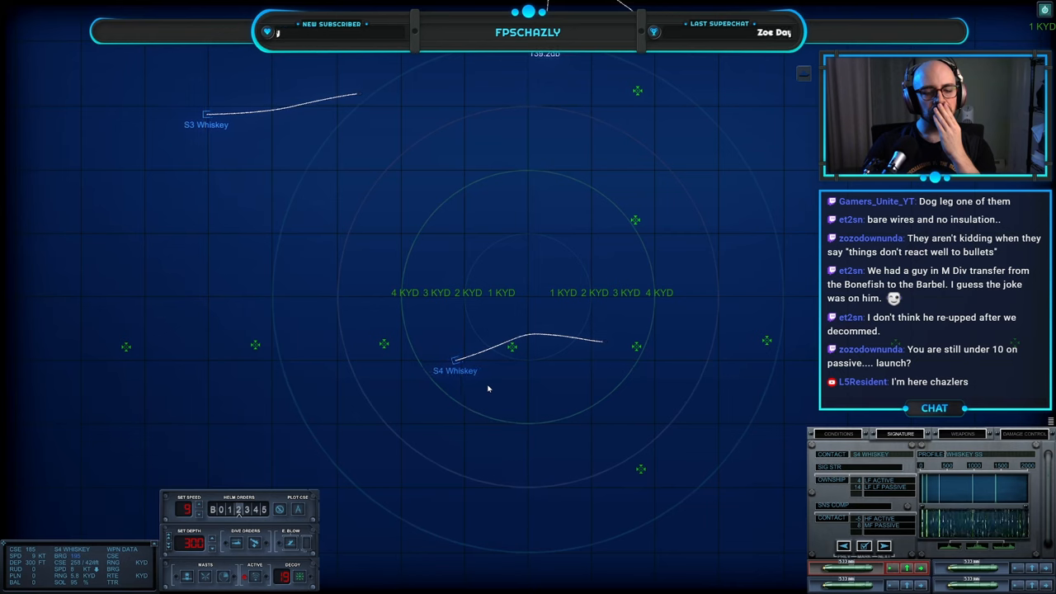
mouse_move(459, 396)
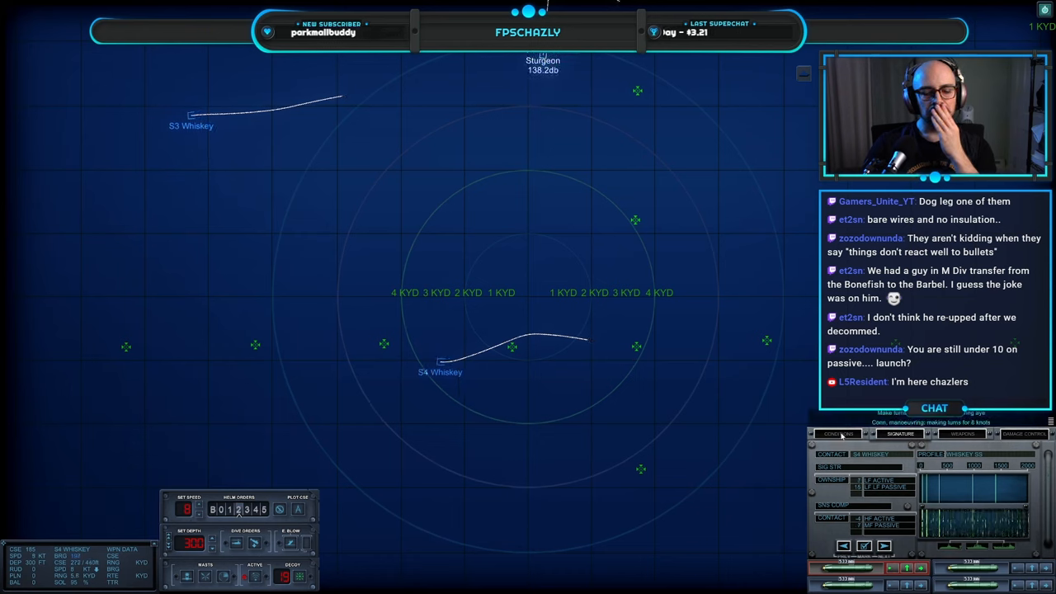
click(839, 434)
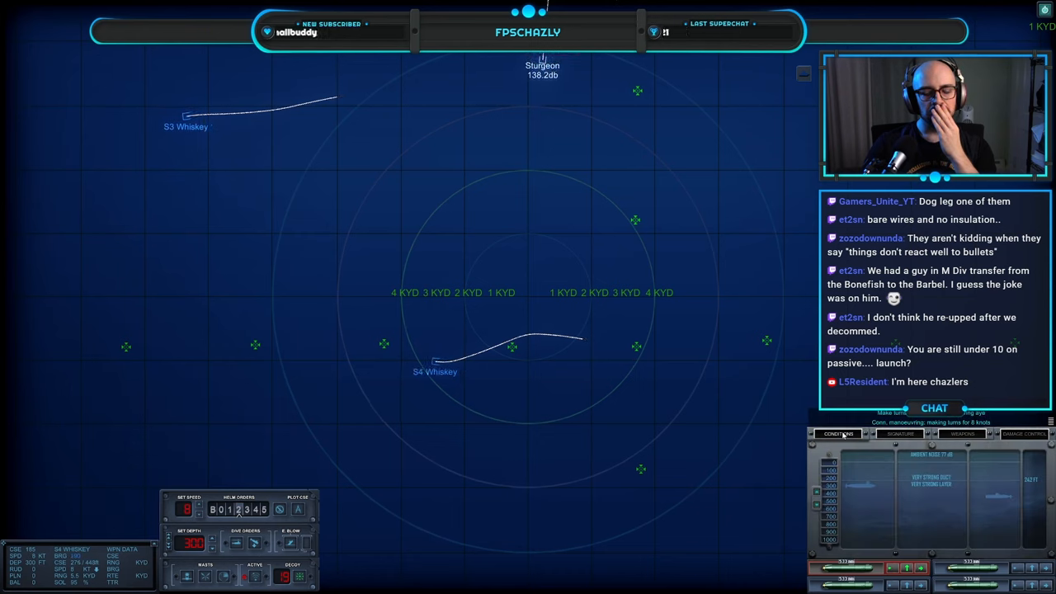
click(899, 432)
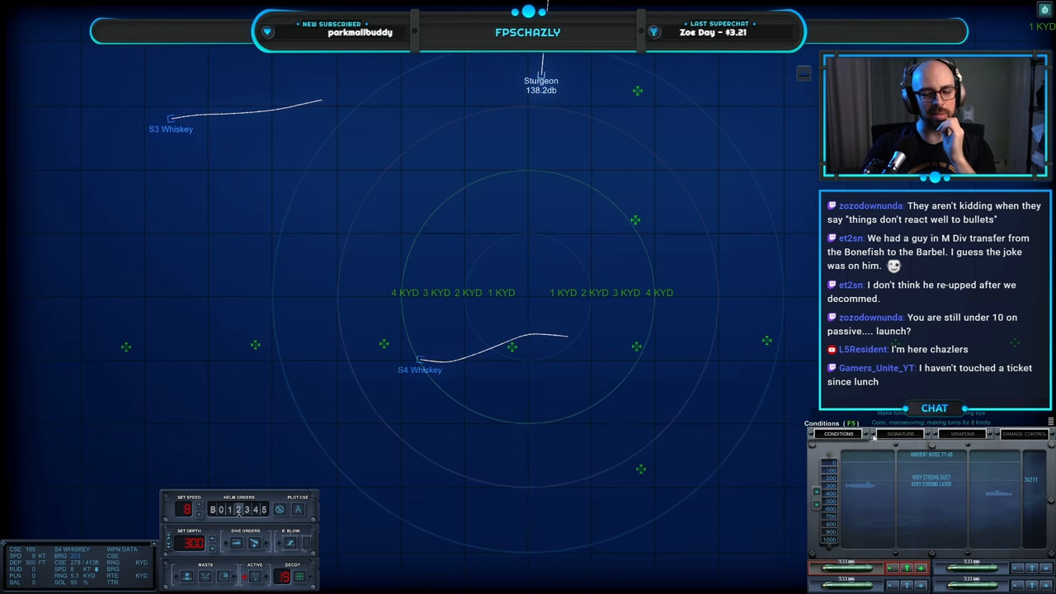
click(899, 434)
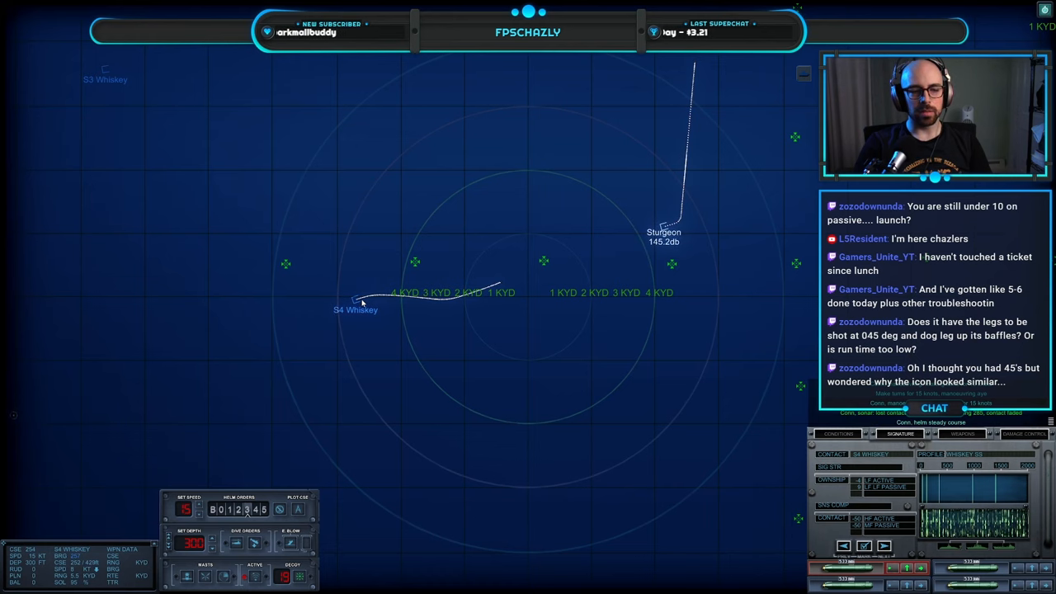
- Check torpedo tube wire guidance, then bring up the conditions report at 5 knots
click(839, 432)
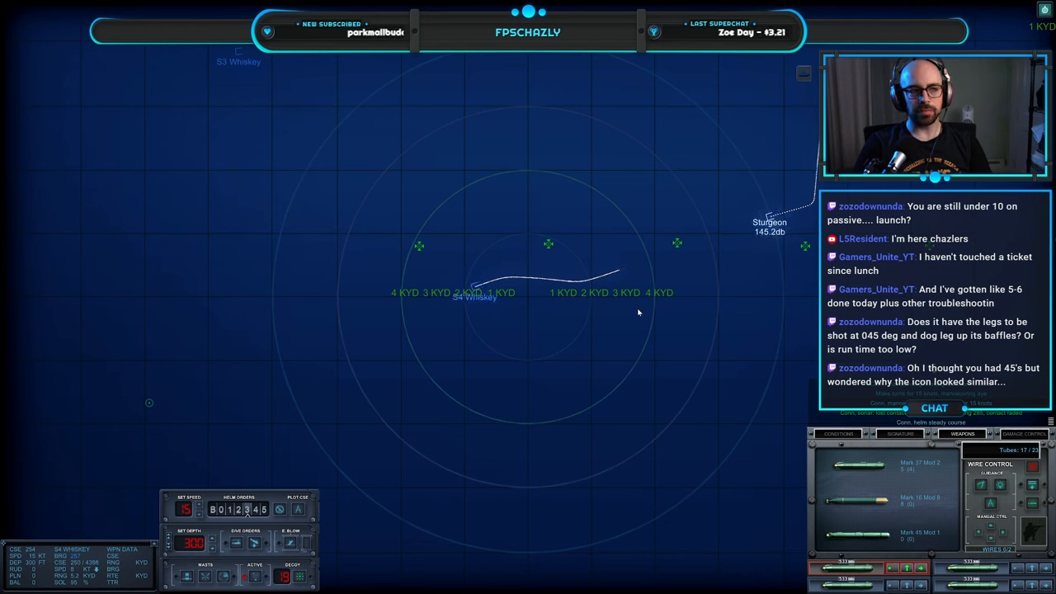
mouse_move(569, 304)
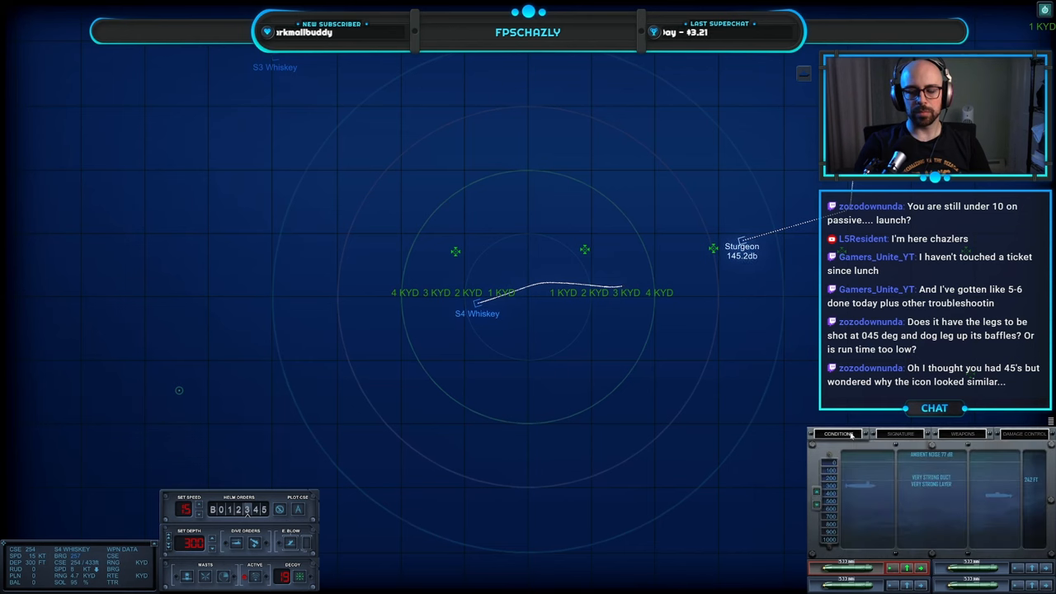
click(898, 433)
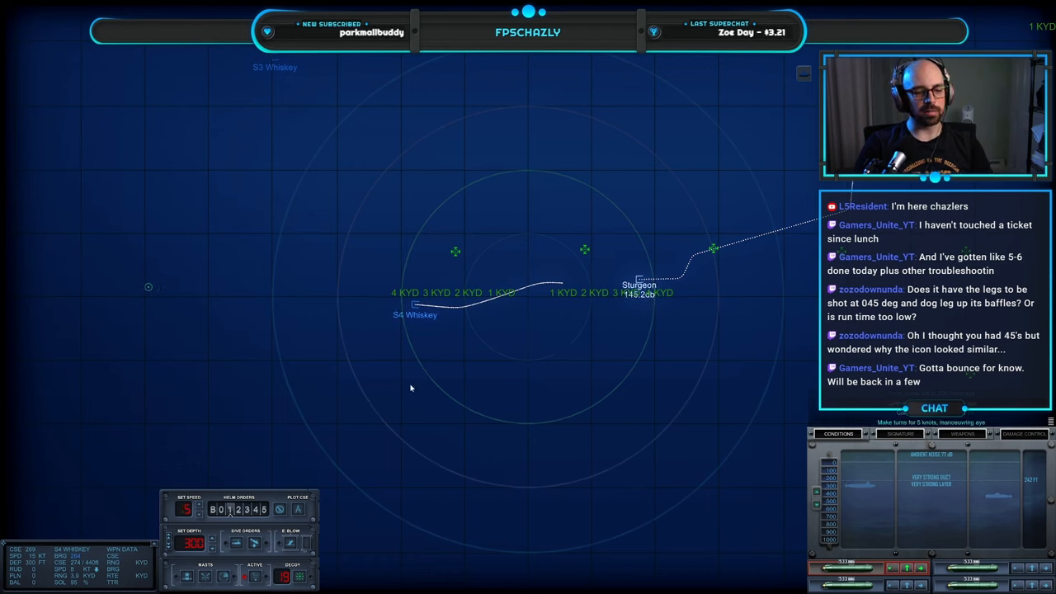
mouse_move(452, 326)
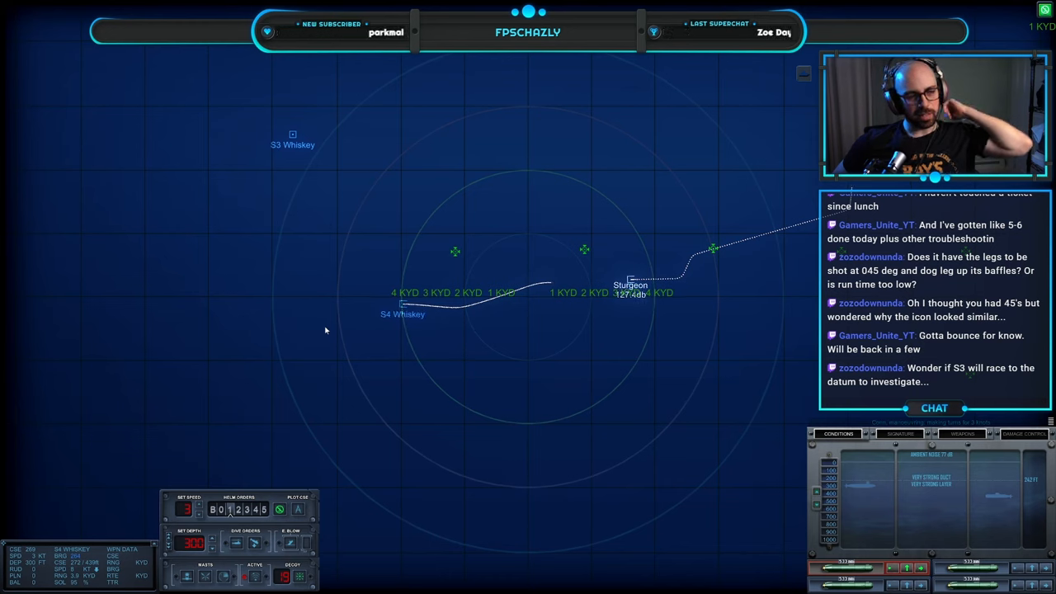
click(900, 432)
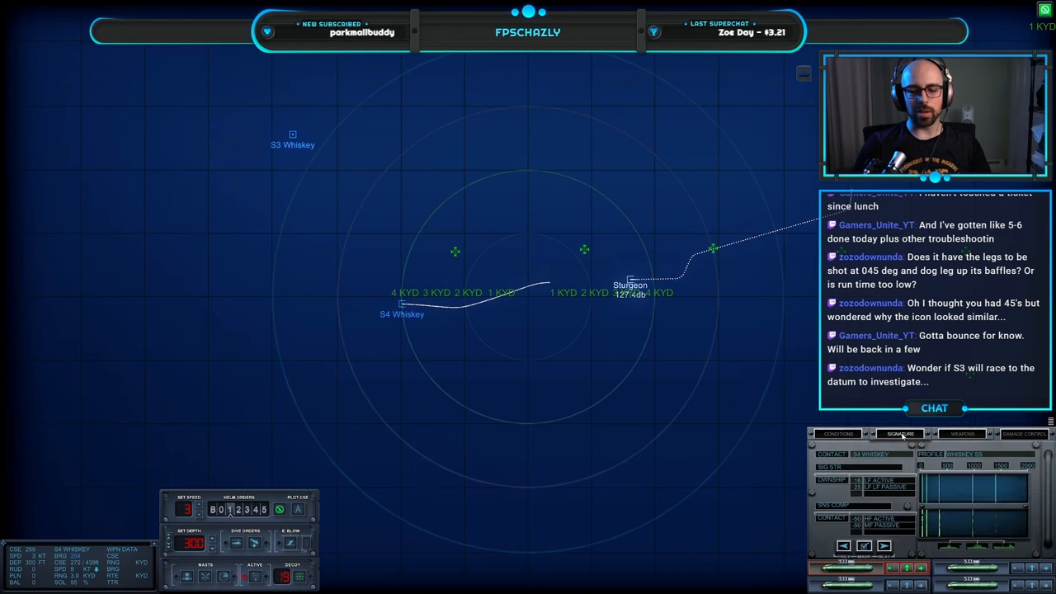
click(292, 136)
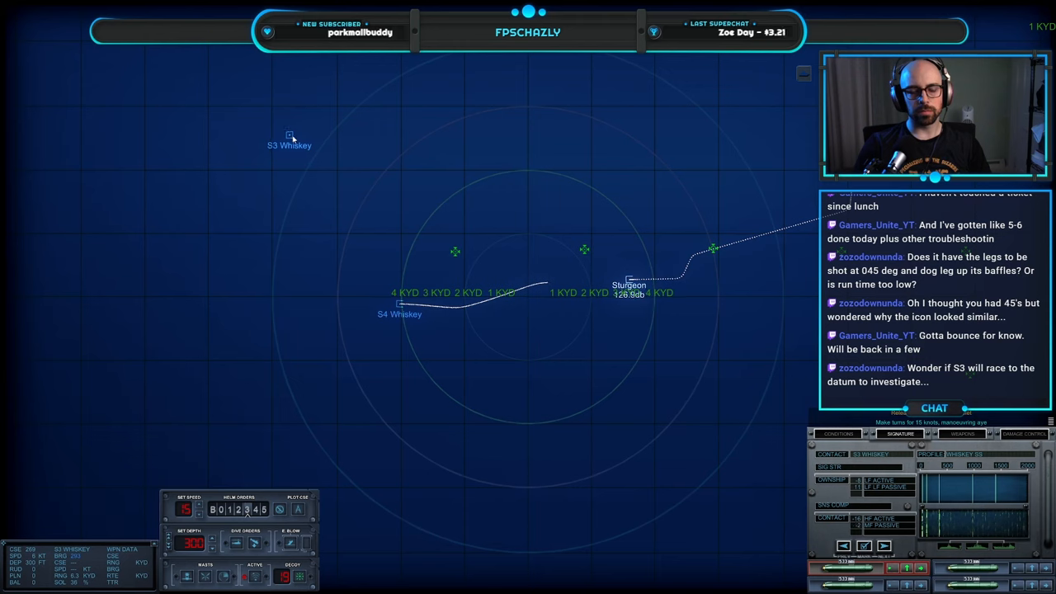
mouse_move(404, 339)
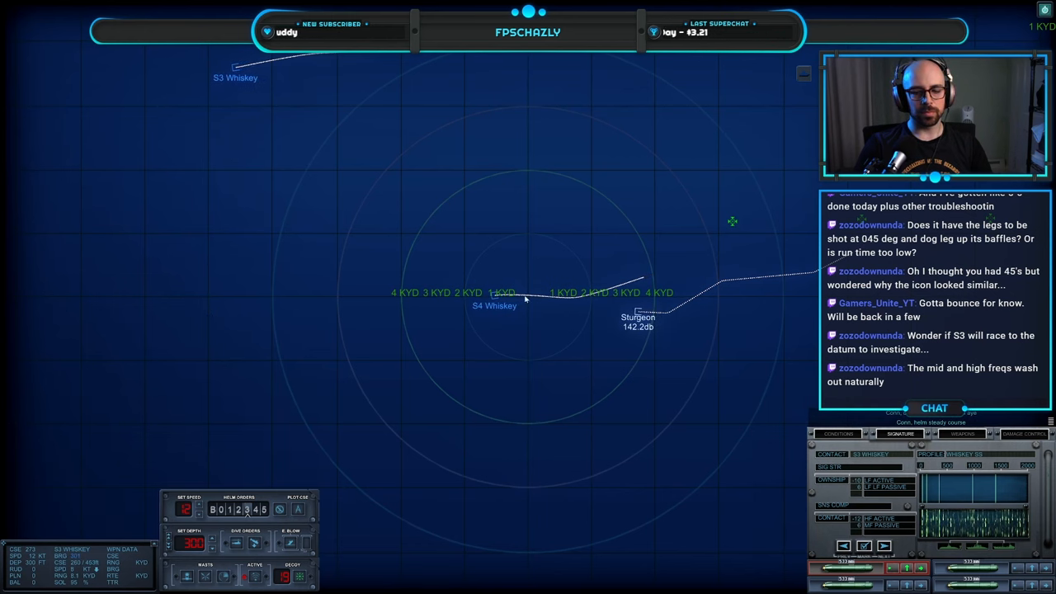
mouse_move(624, 348)
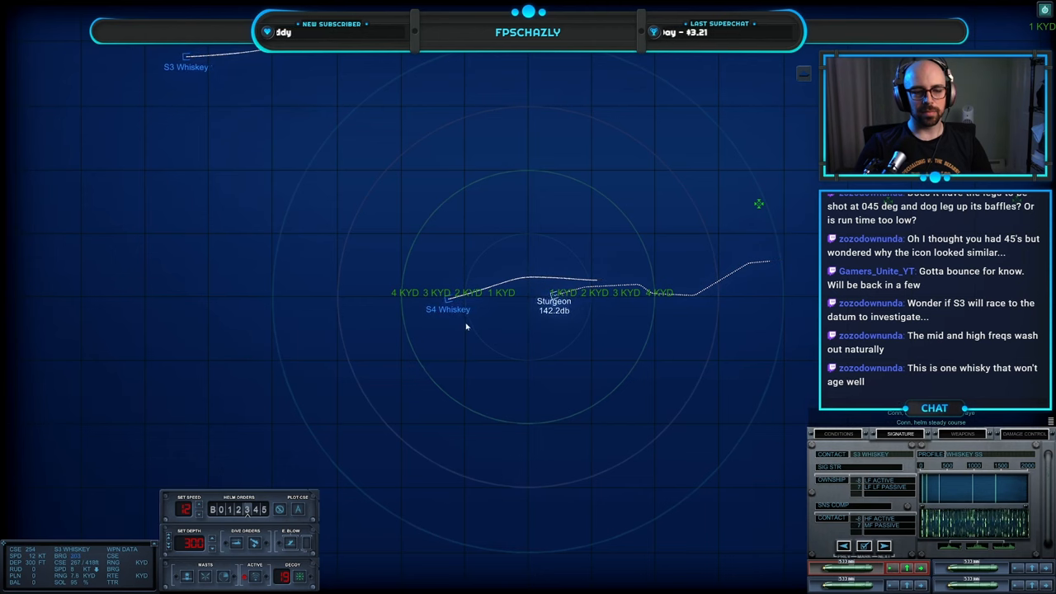
click(449, 310)
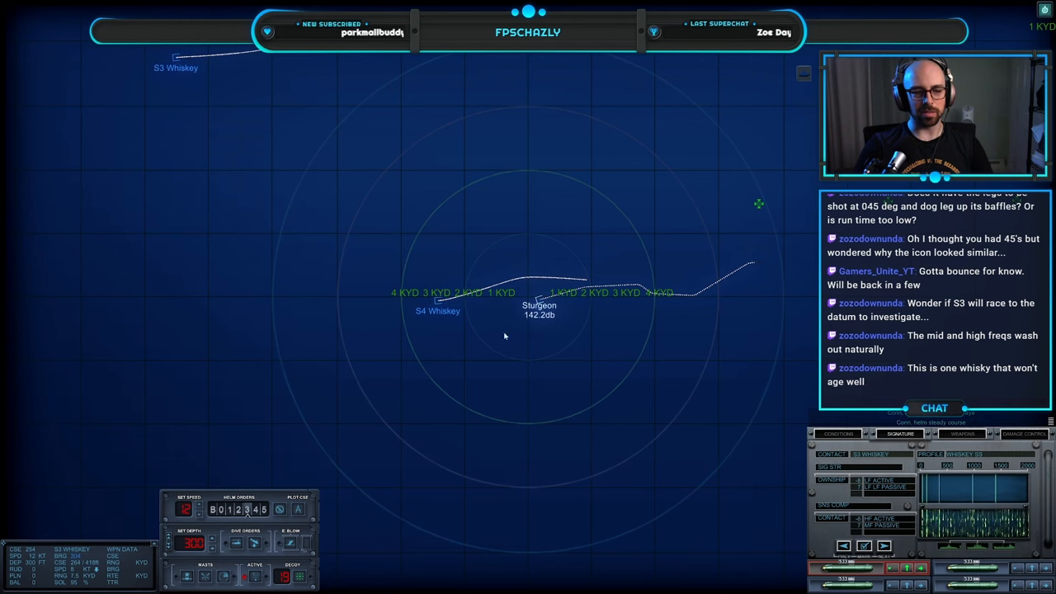
mouse_move(228, 139)
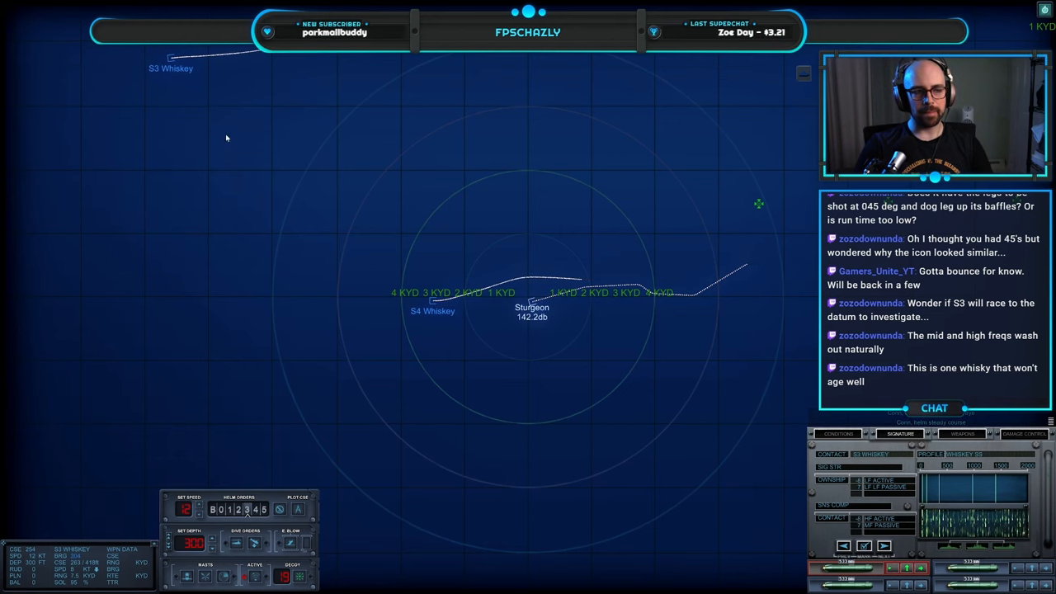
- Switch from the tactical map to the outside underwater camera view
click(428, 310)
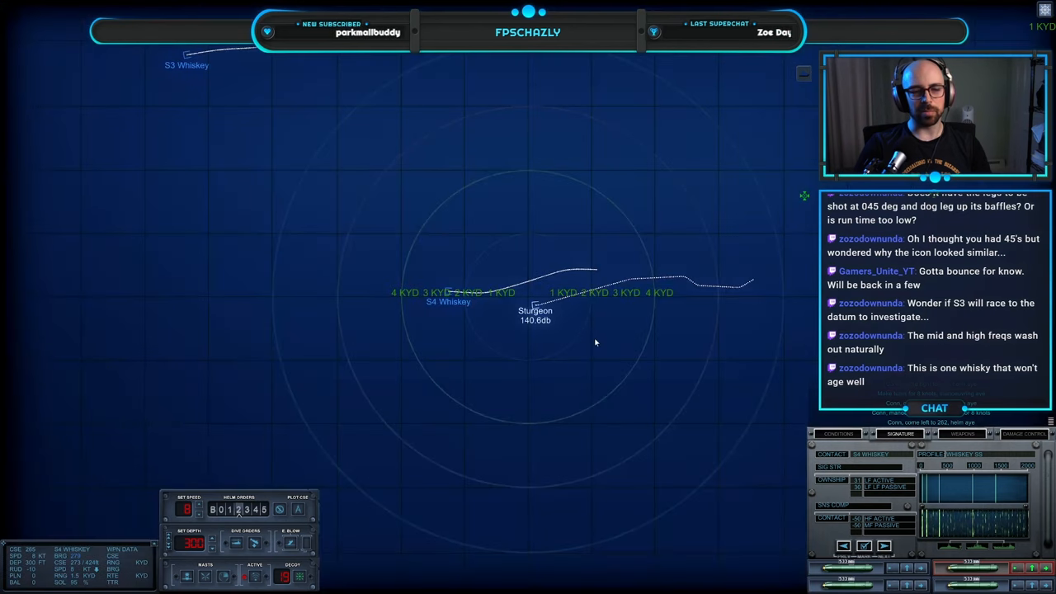
mouse_move(529, 271)
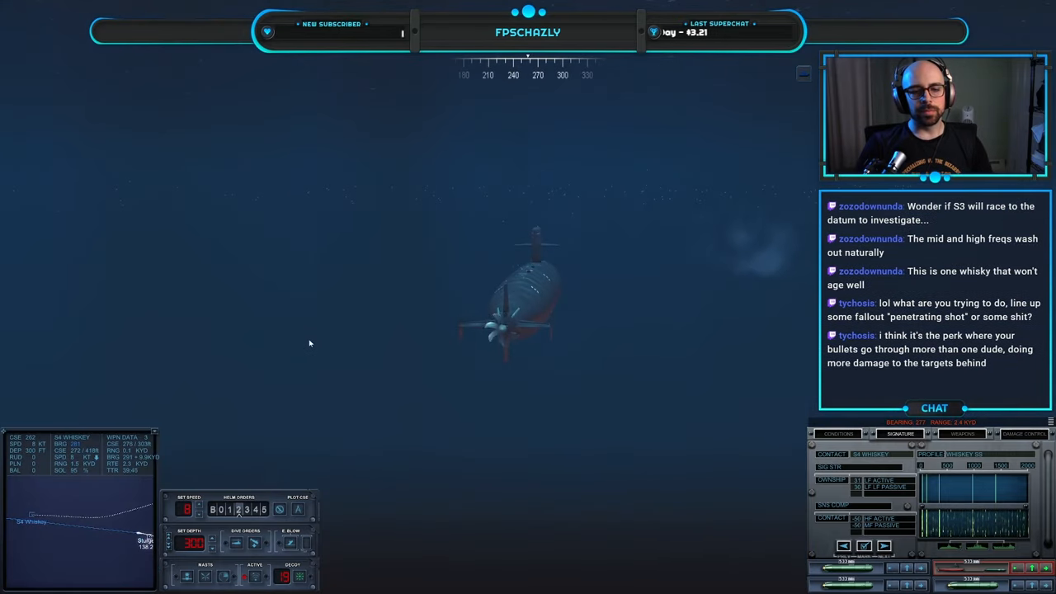
- Switch back from the outside camera to the tactical map around Sturgeon
click(838, 434)
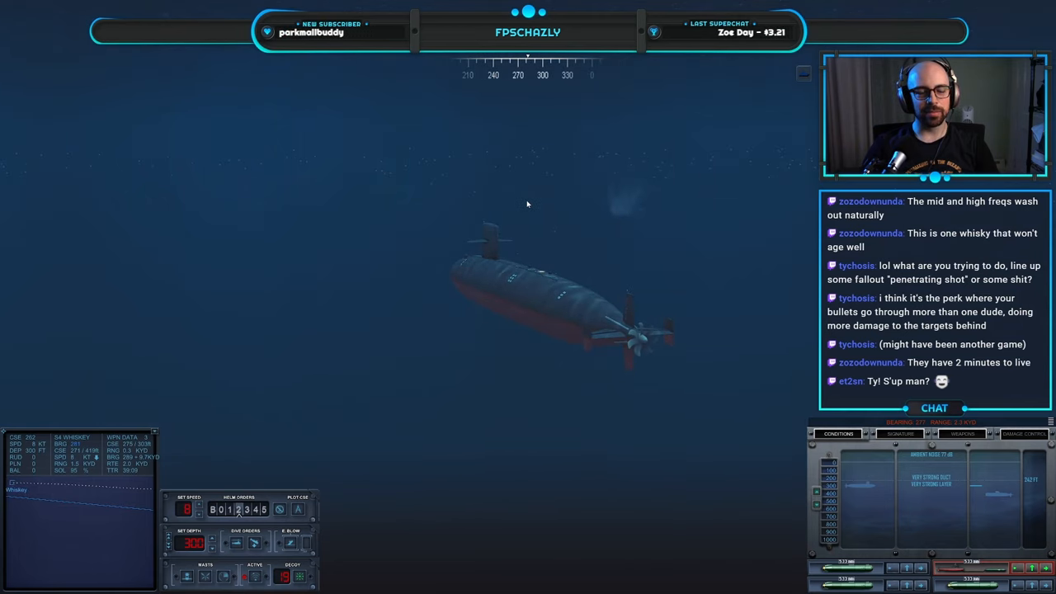
mouse_move(601, 261)
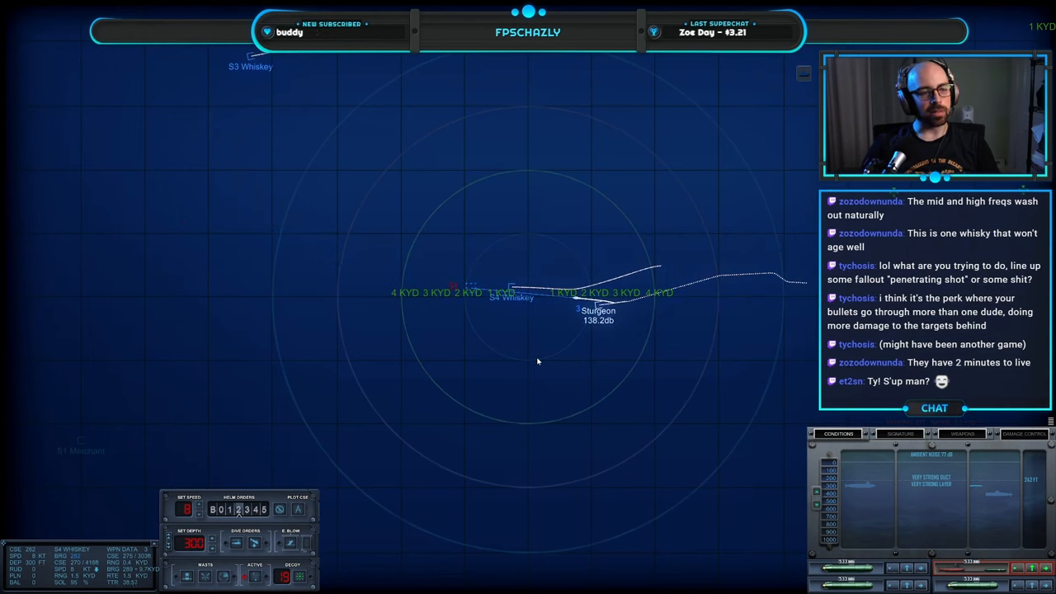
mouse_move(502, 338)
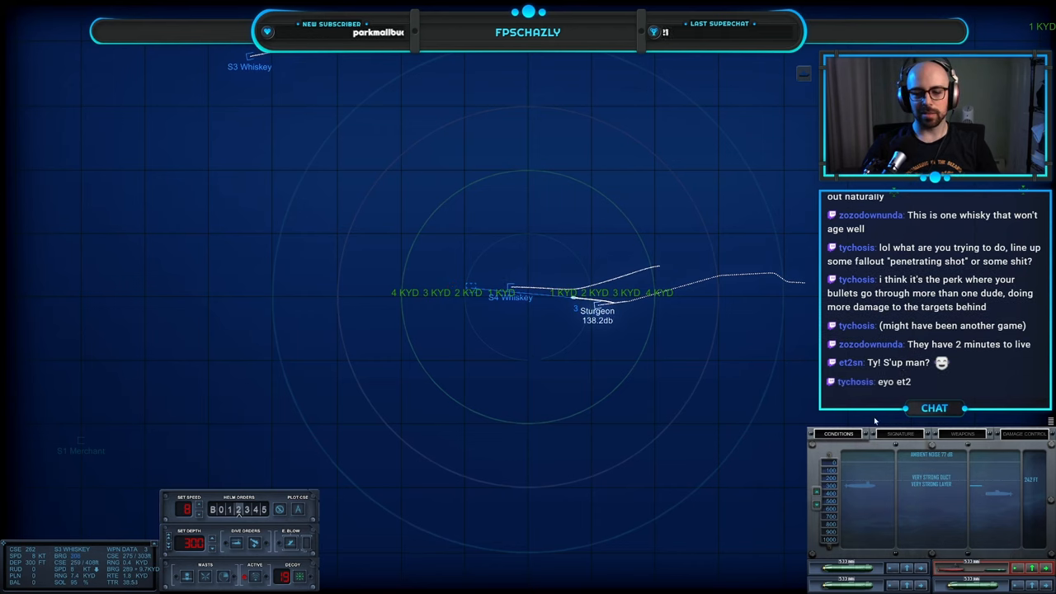
- Switch to the outside underwater view alongside S4 Whiskey
click(900, 433)
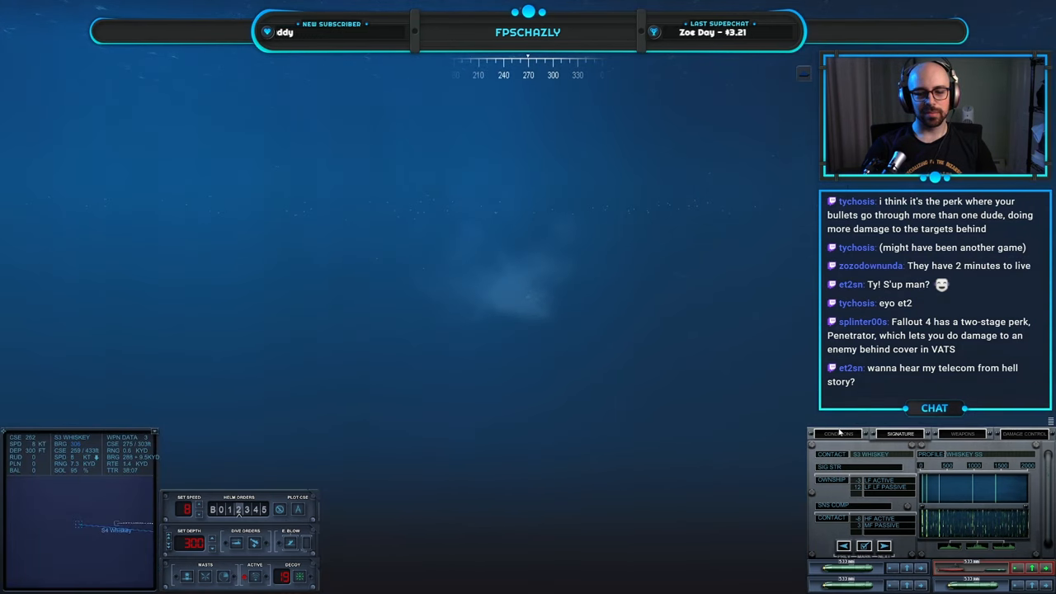
- Bring back the tactical map with Sturgeon beside S4 Whiskey
click(839, 432)
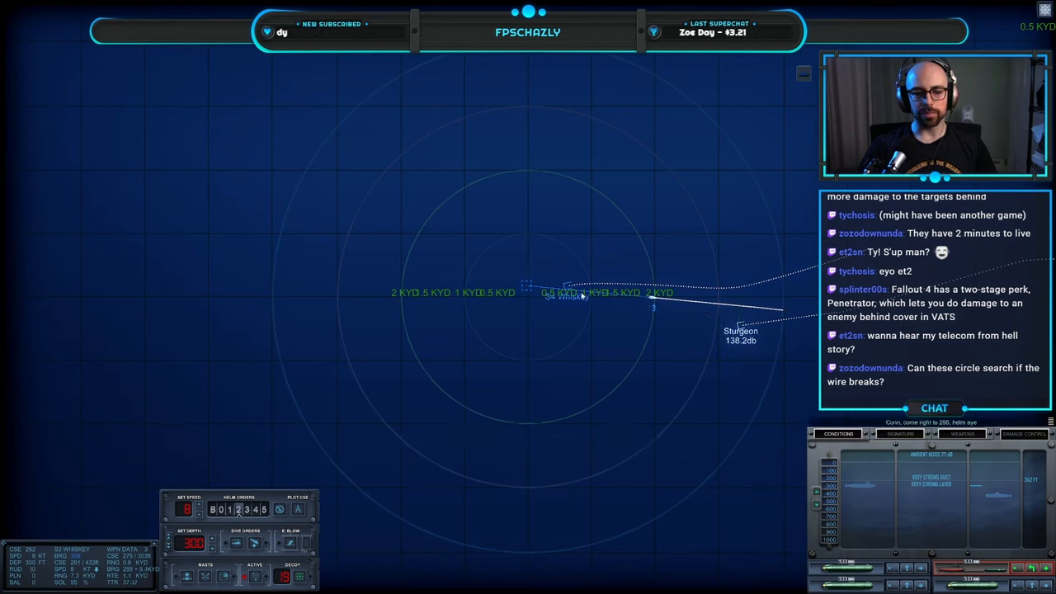
- Switch to the outside underwater view while shadowing S4 Whiskey
click(901, 435)
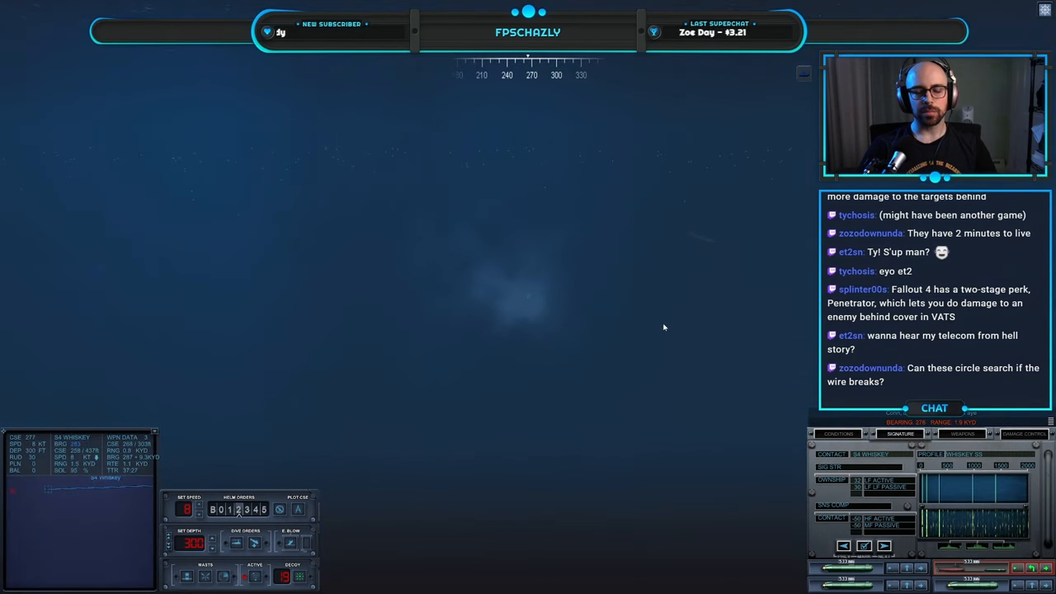
- Return to the tactical map showing Sturgeon ahead of S4 Whiskey
click(837, 432)
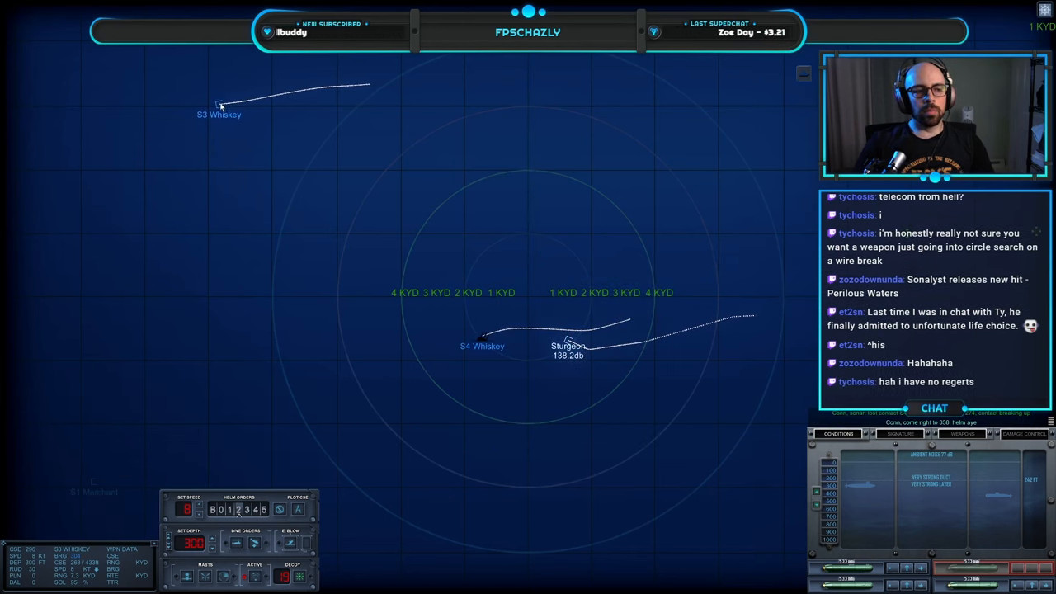
click(901, 434)
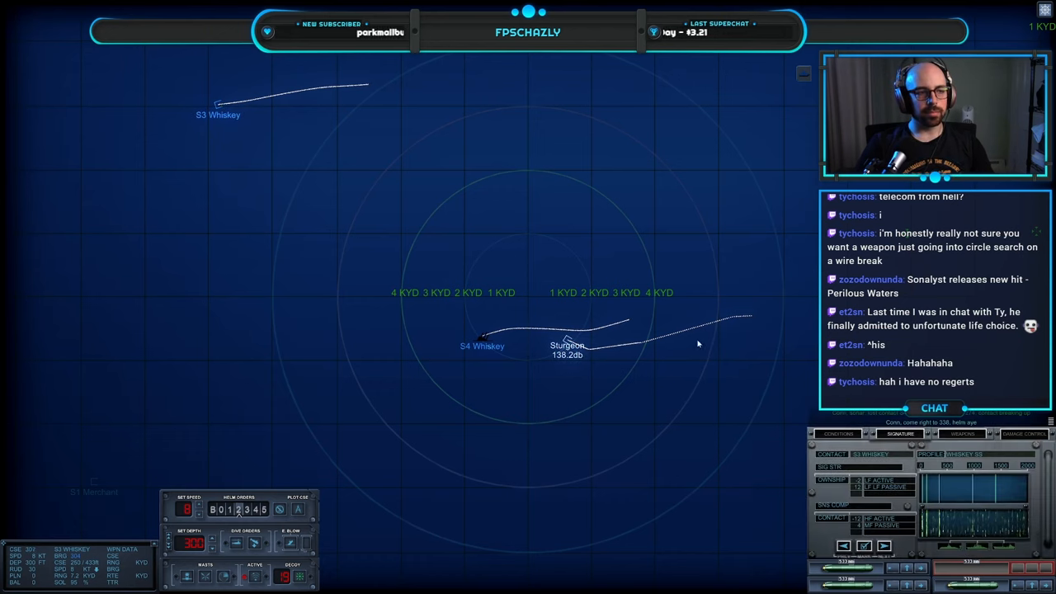
mouse_move(718, 356)
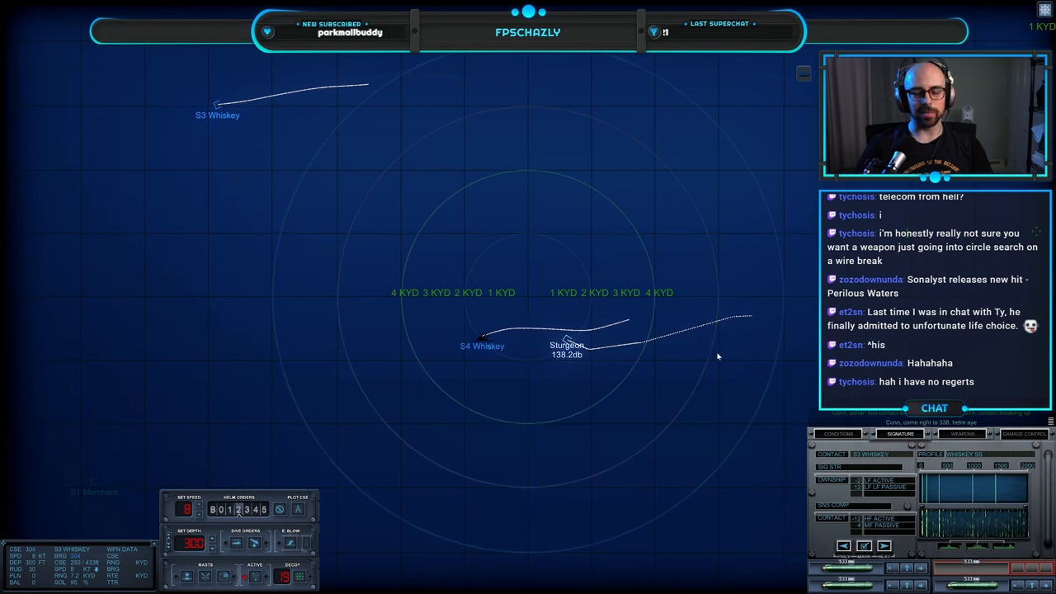
mouse_move(383, 455)
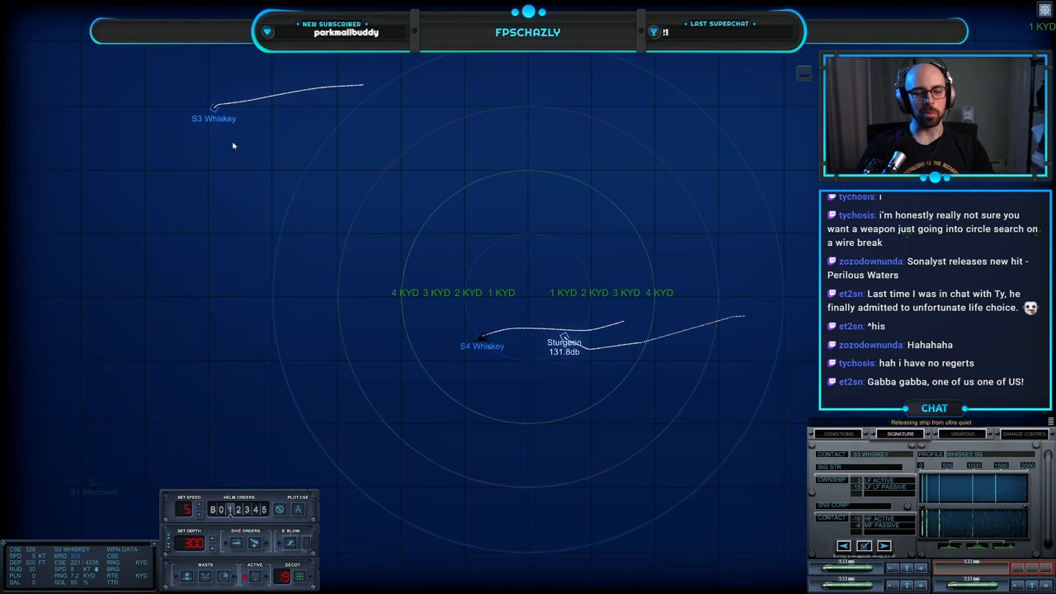
mouse_move(245, 215)
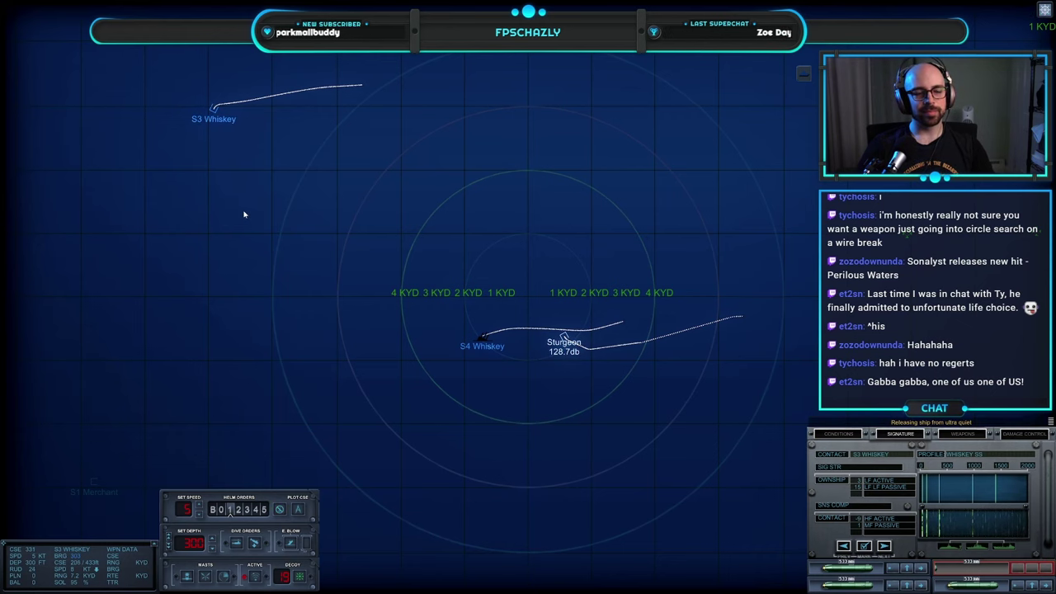
click(838, 433)
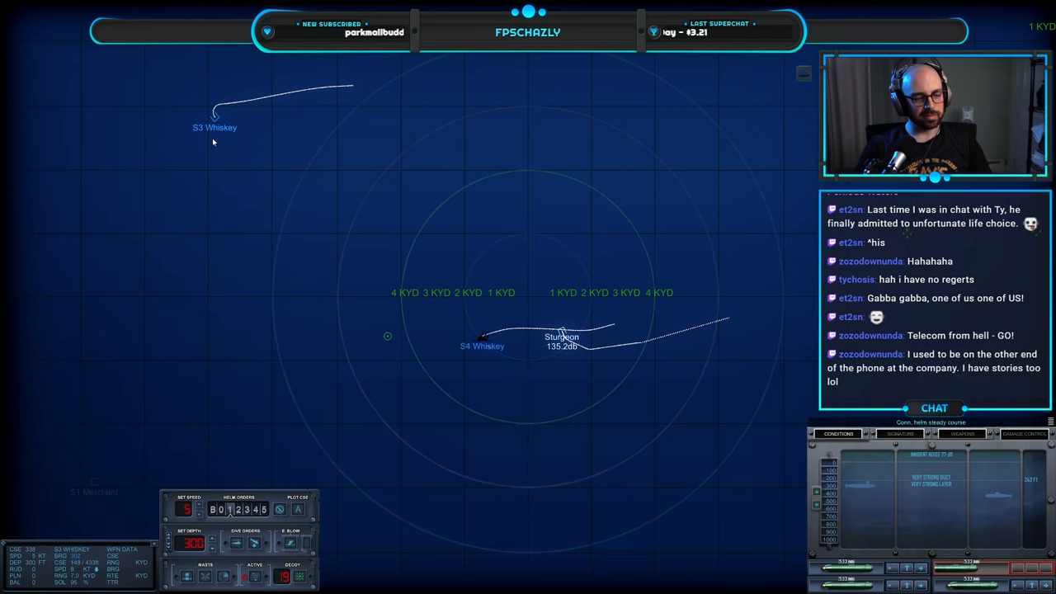
click(901, 434)
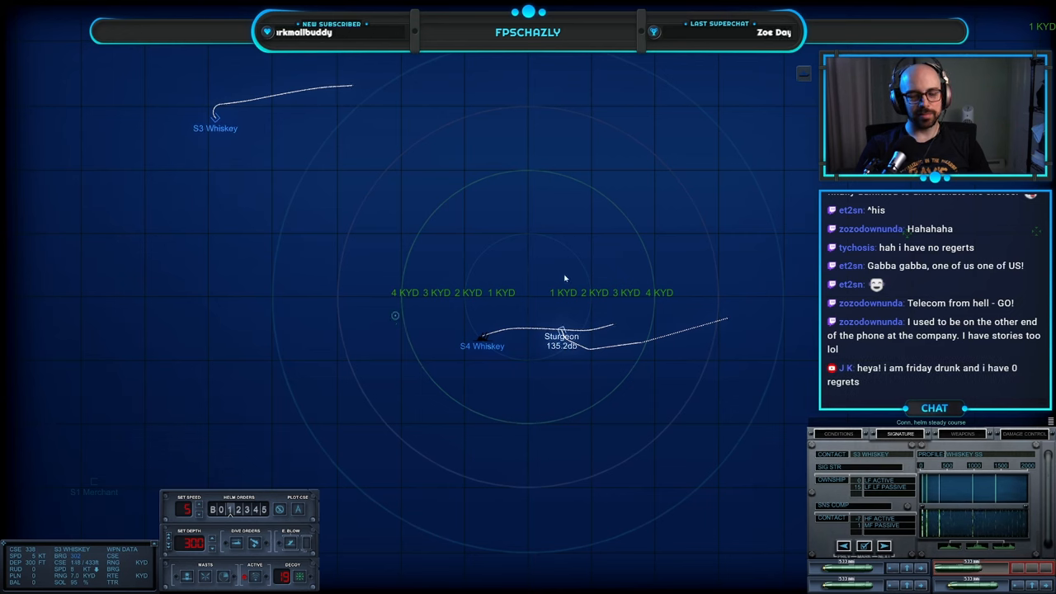
click(558, 198)
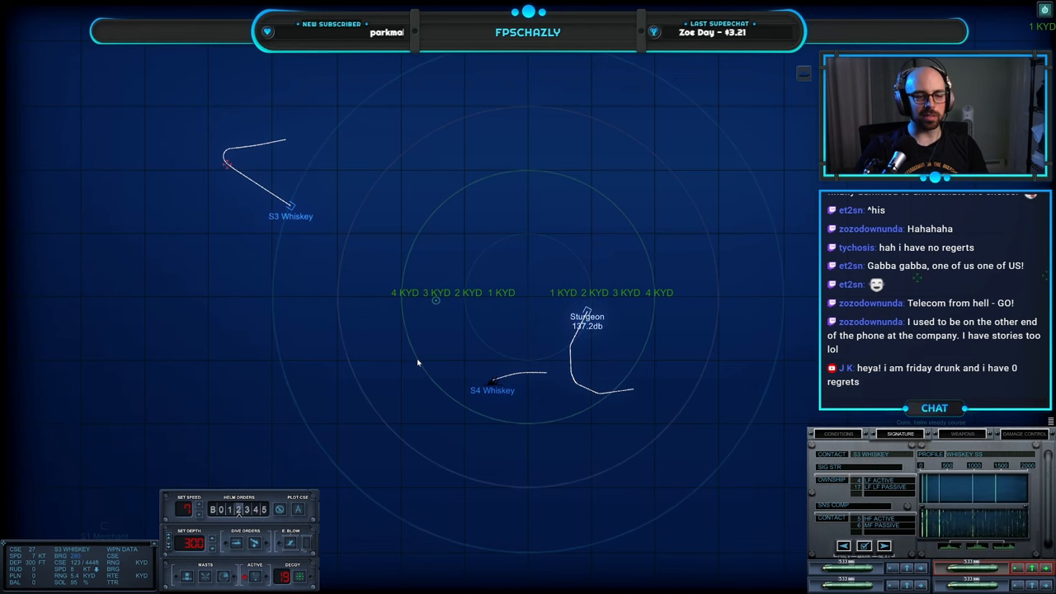
- Plot a new course on the tactical map, turning Sturgeon to heading 043
click(839, 433)
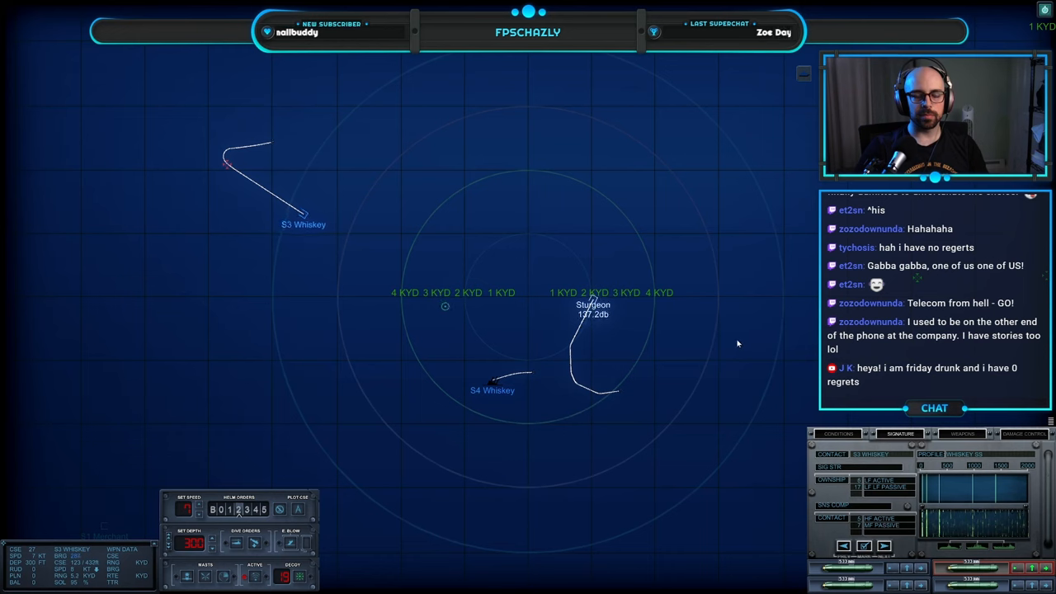
click(644, 244)
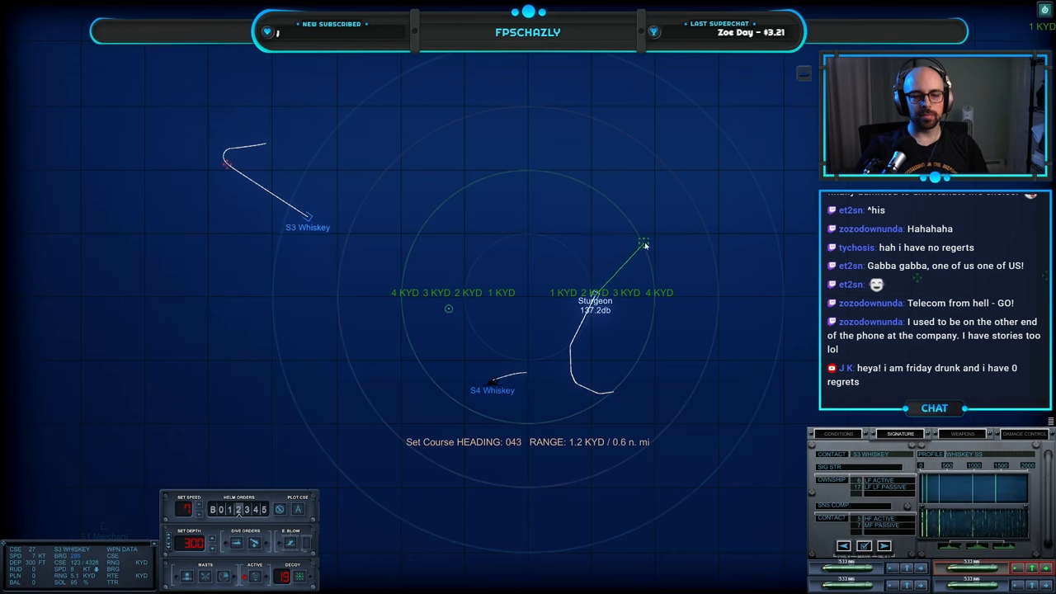
click(644, 241)
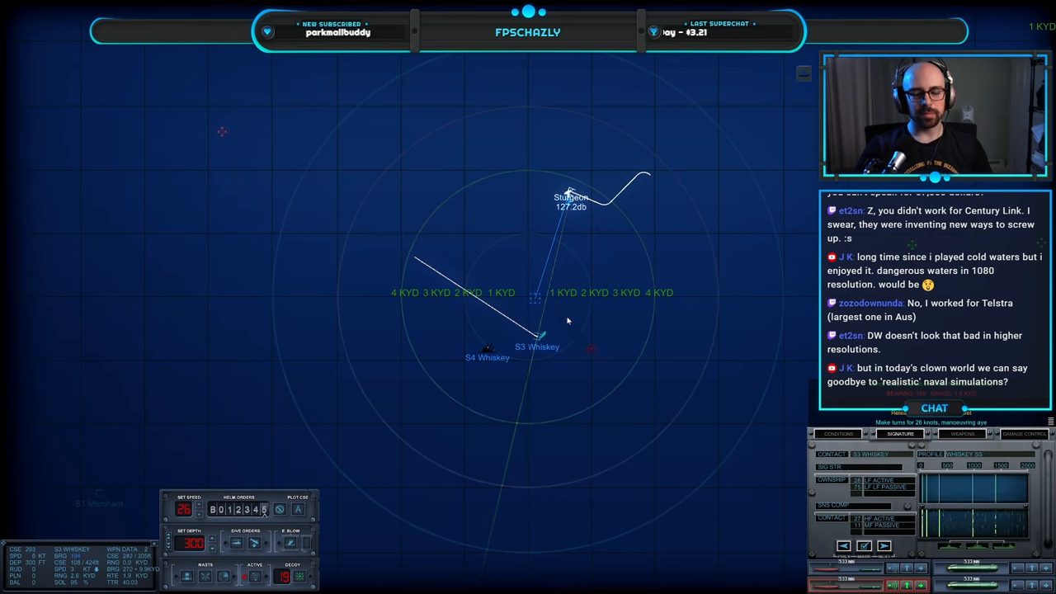
- Bring up the XO's report on leaving the area
click(548, 255)
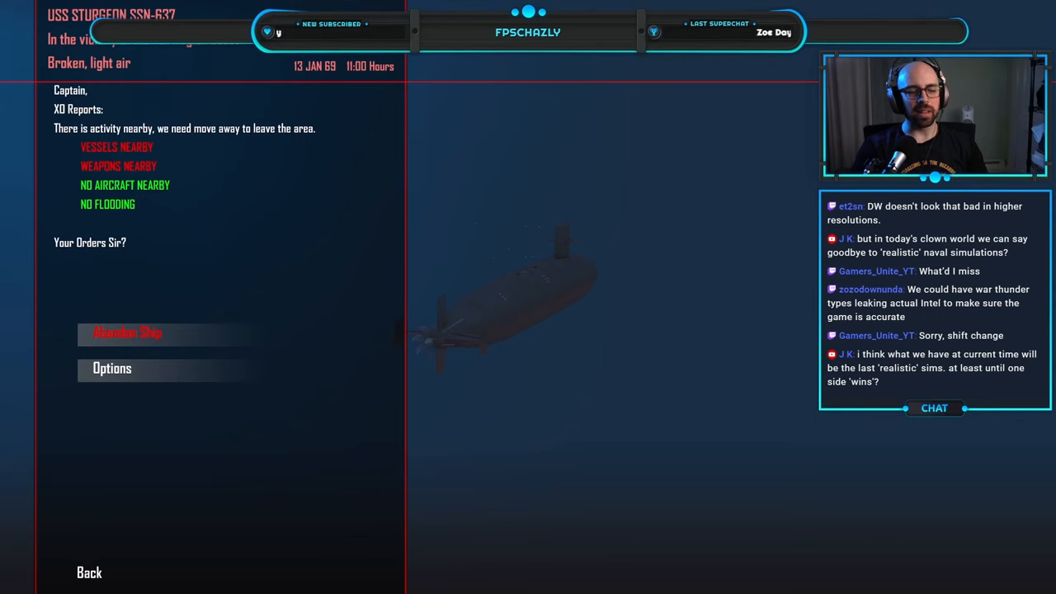
click(89, 571)
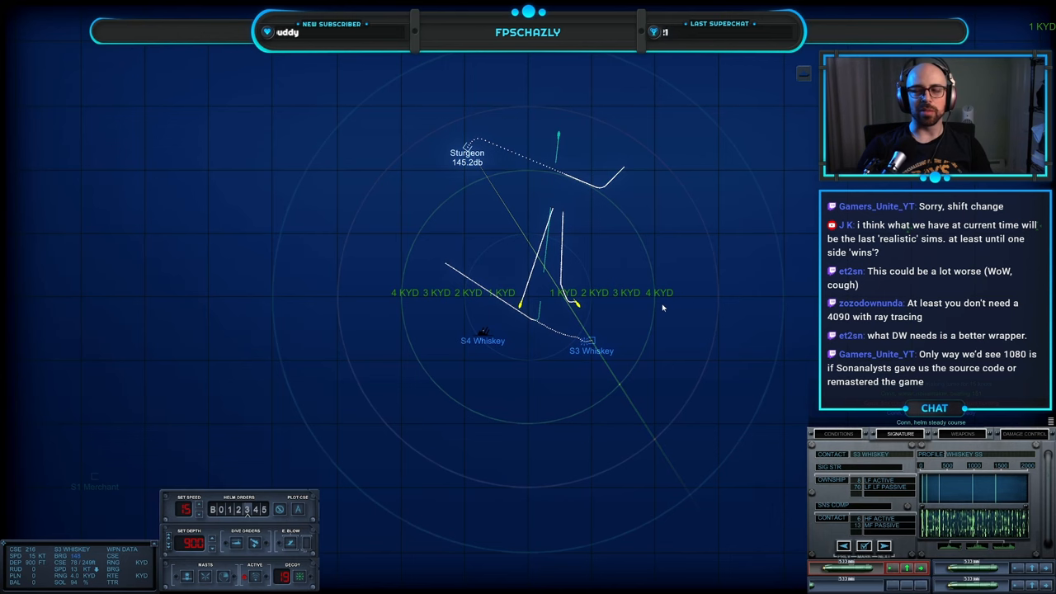
mouse_move(652, 301)
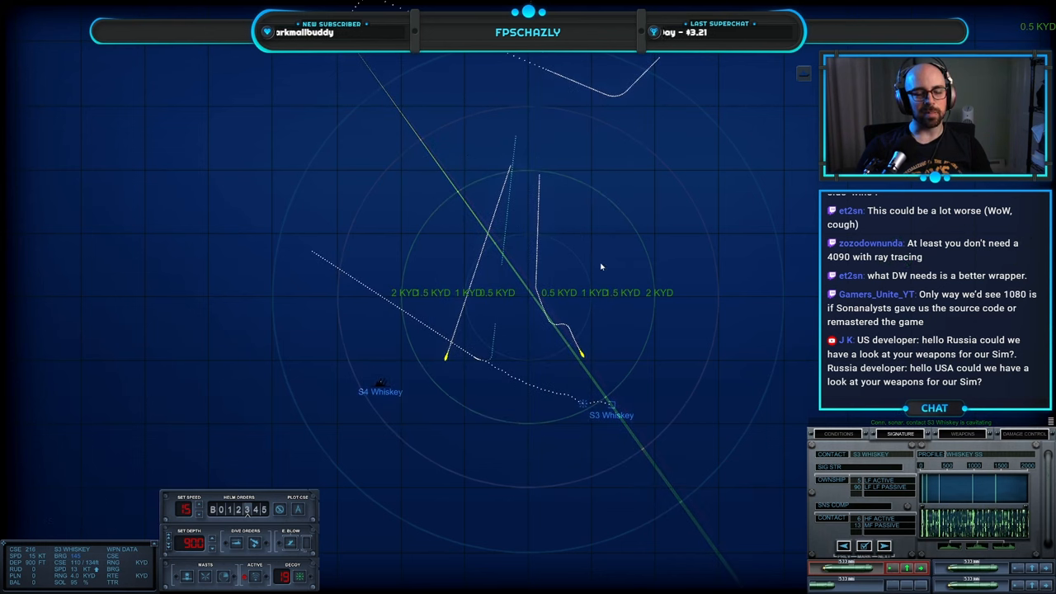
- Switch to the external underwater camera to watch the torpedoed Whiskey-class submarine sink
click(836, 432)
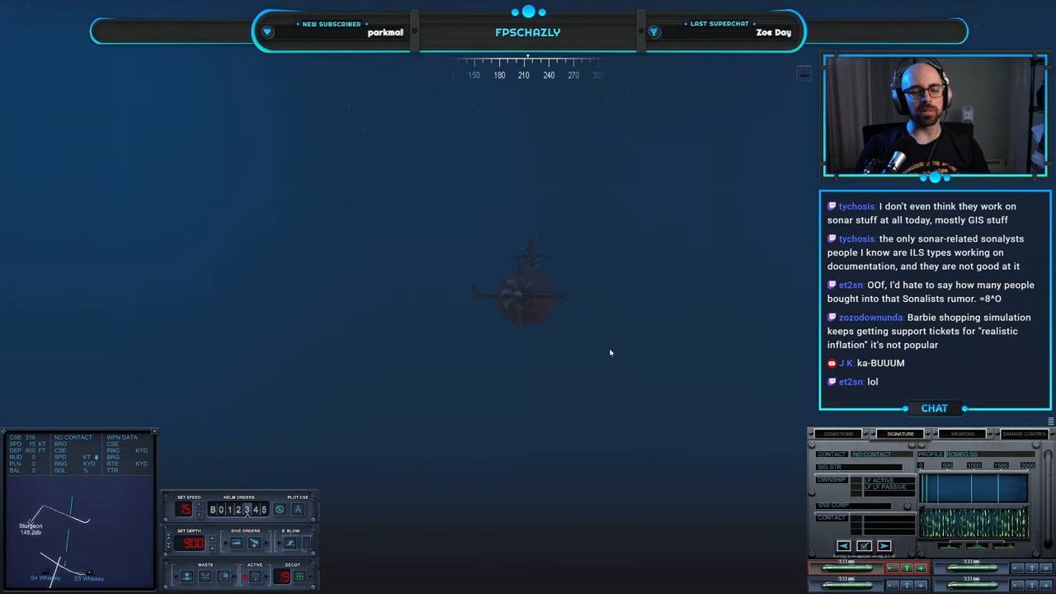
- Bring up the in-mission menu with the XO report and the Leave Combat option
click(838, 434)
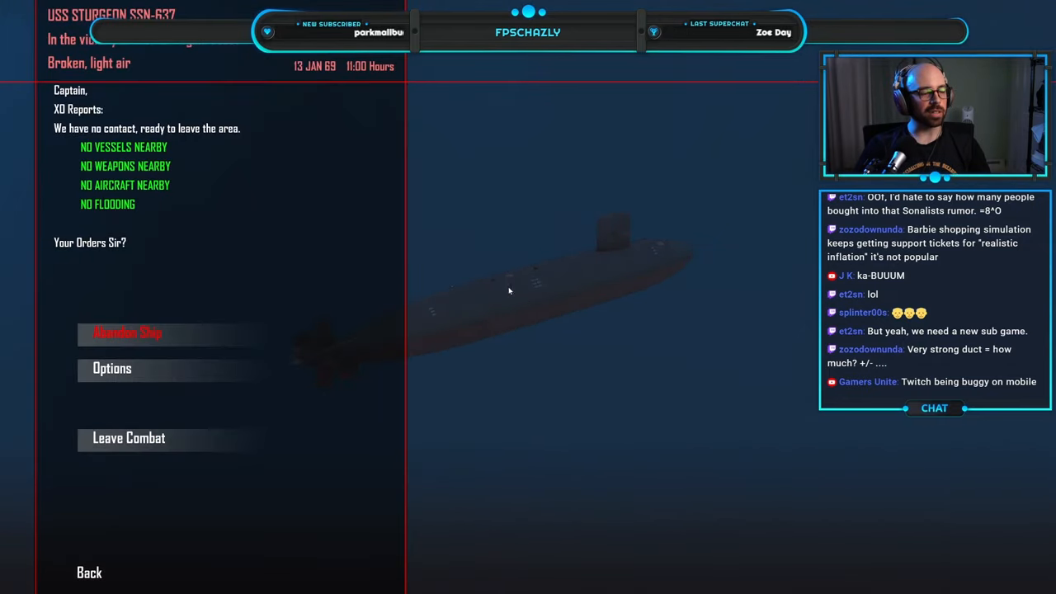
mouse_move(505, 279)
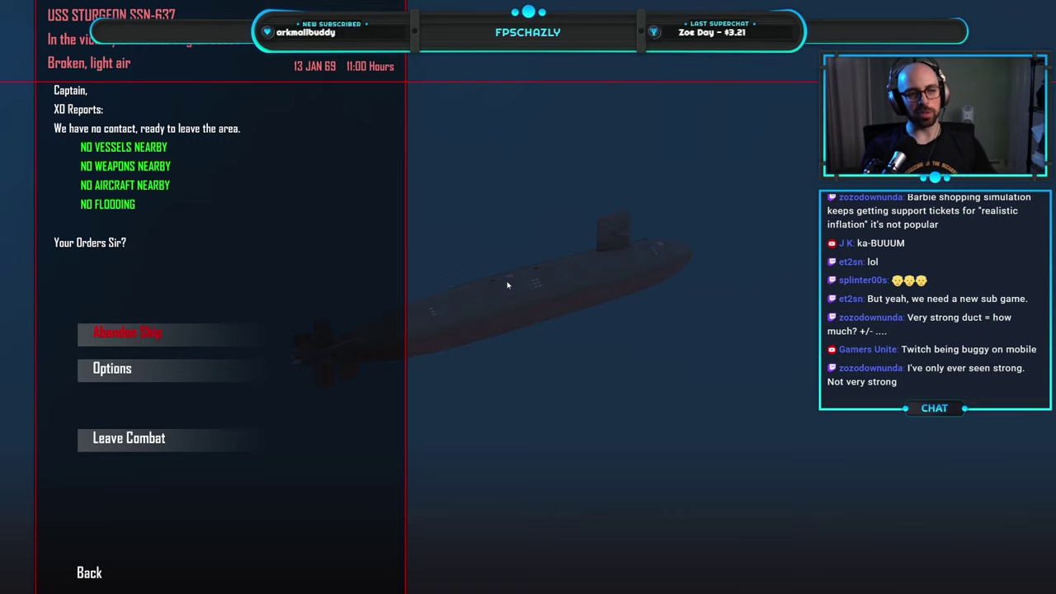
mouse_move(527, 294)
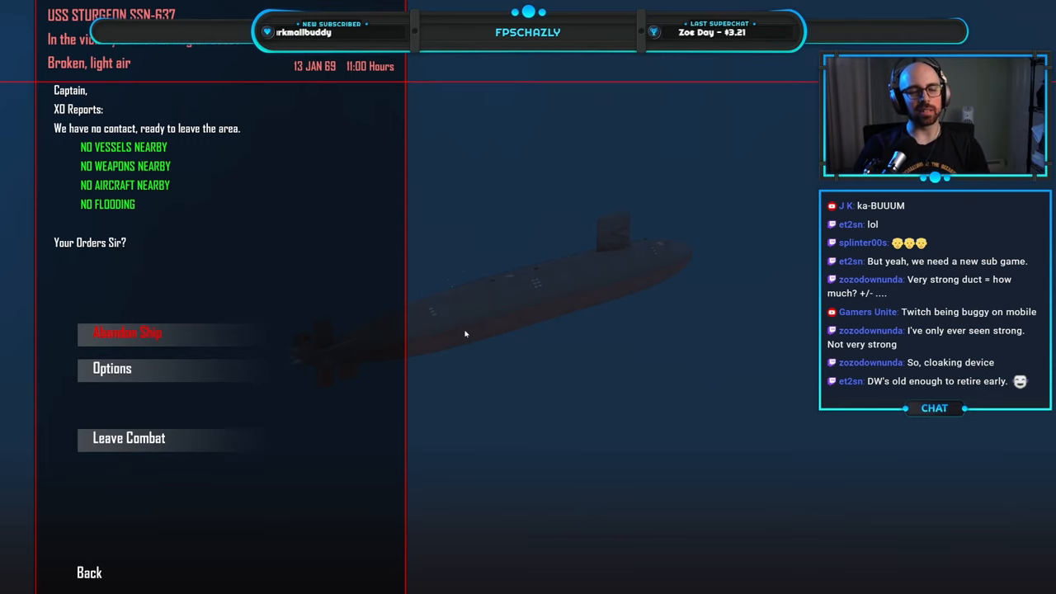
mouse_move(432, 312)
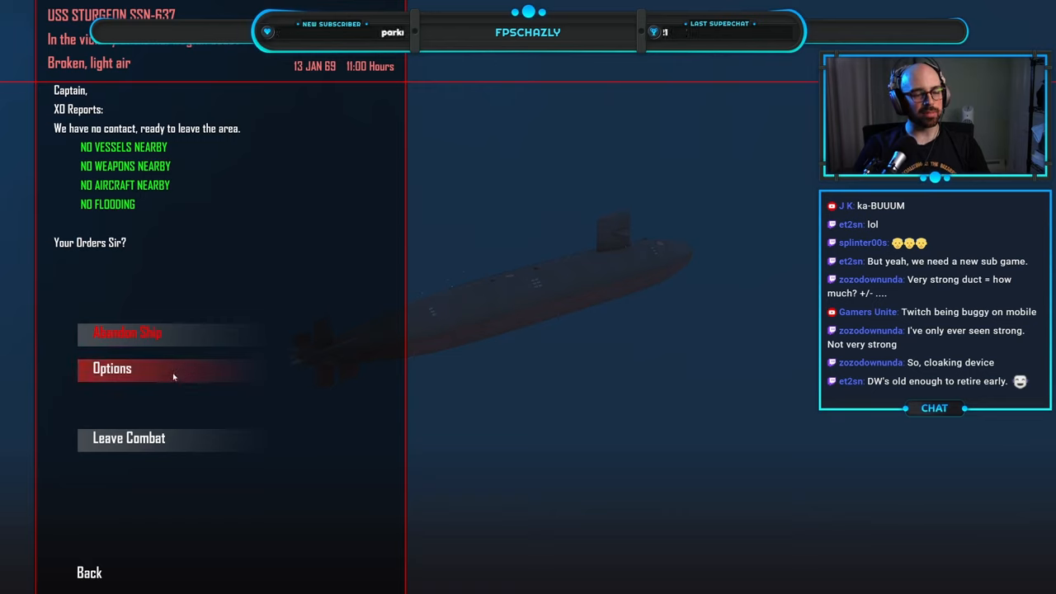
mouse_move(185, 402)
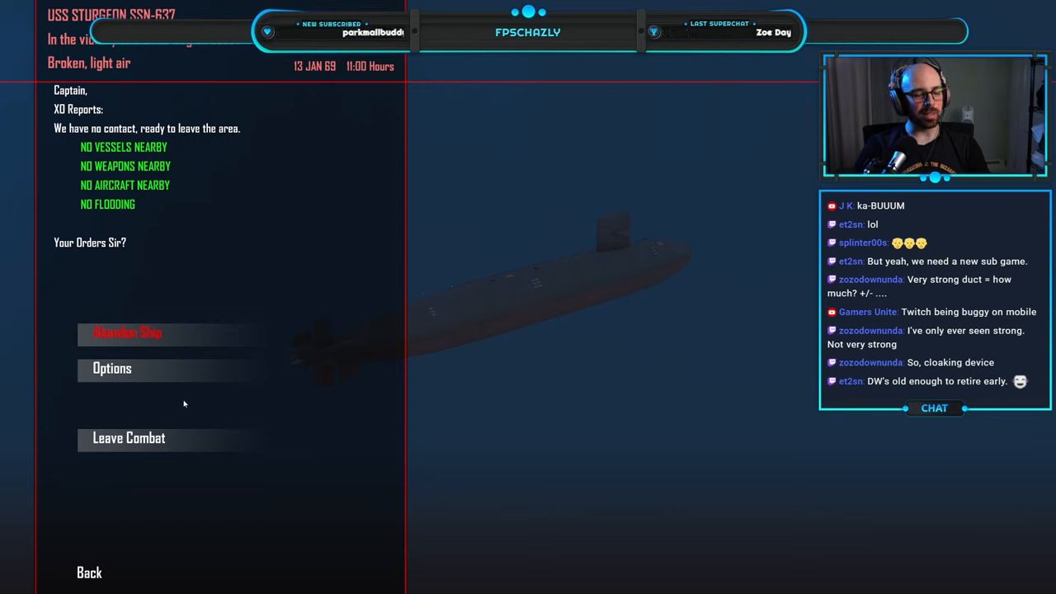
mouse_move(165, 429)
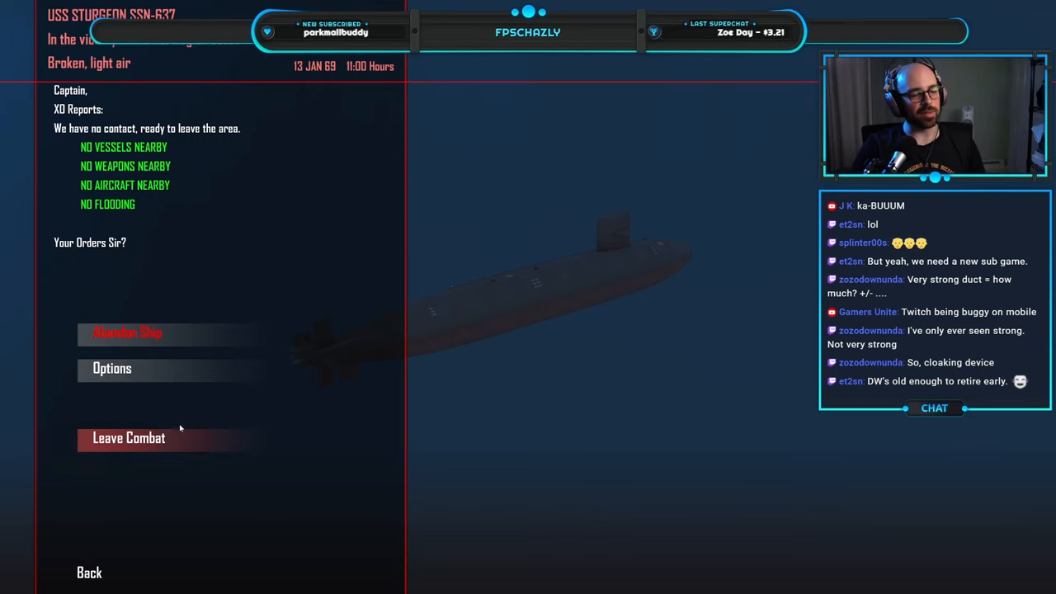
click(129, 439)
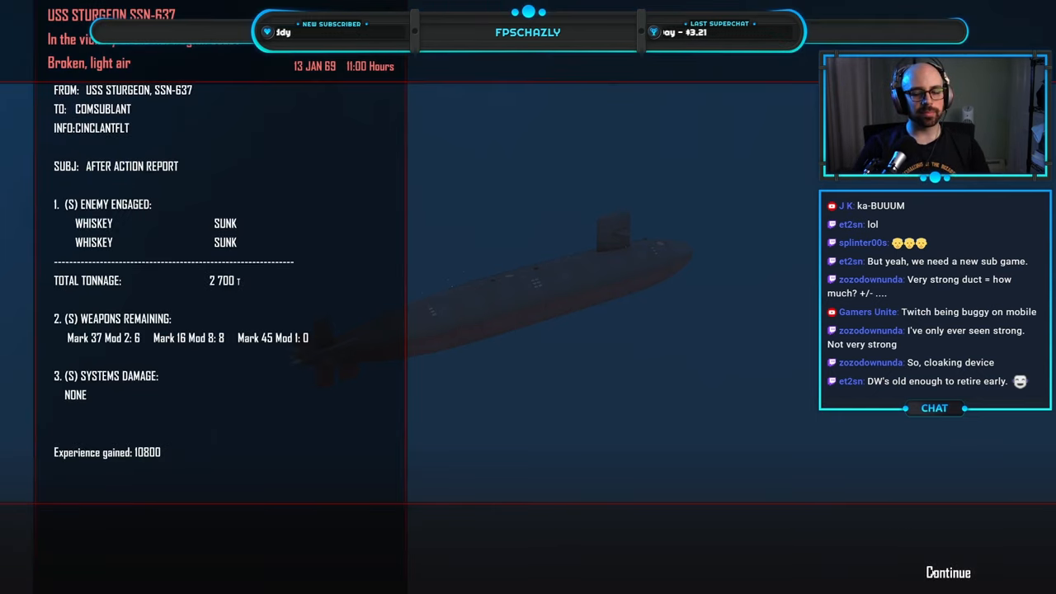
click(947, 572)
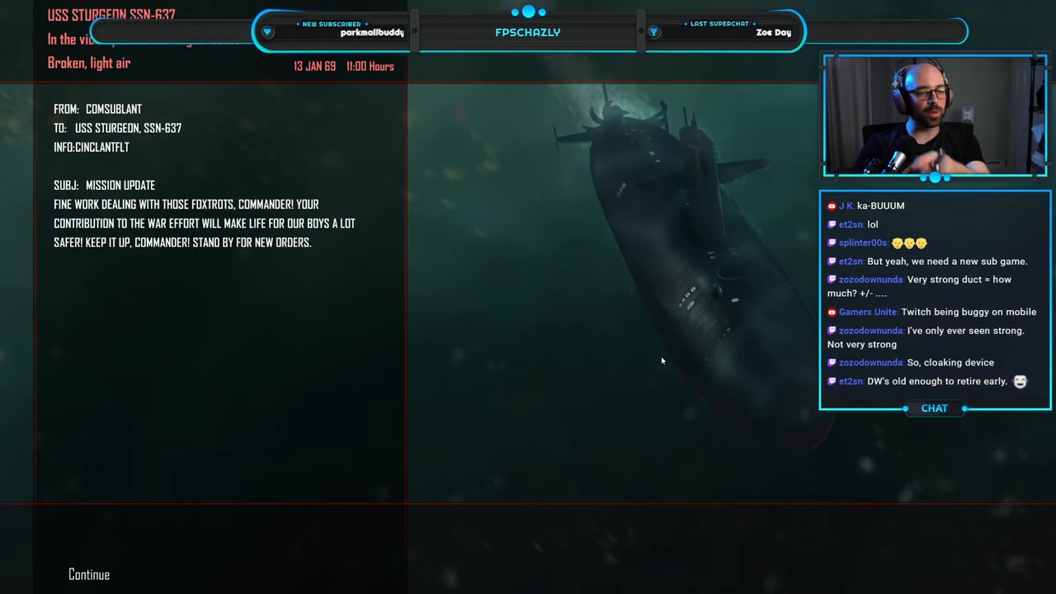
mouse_move(149, 350)
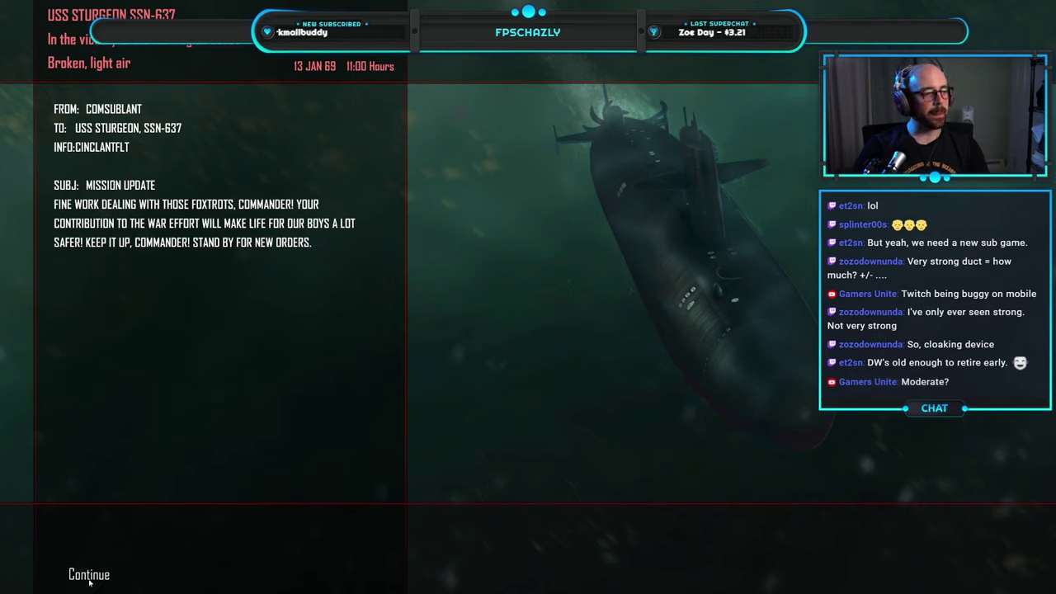
mouse_move(213, 443)
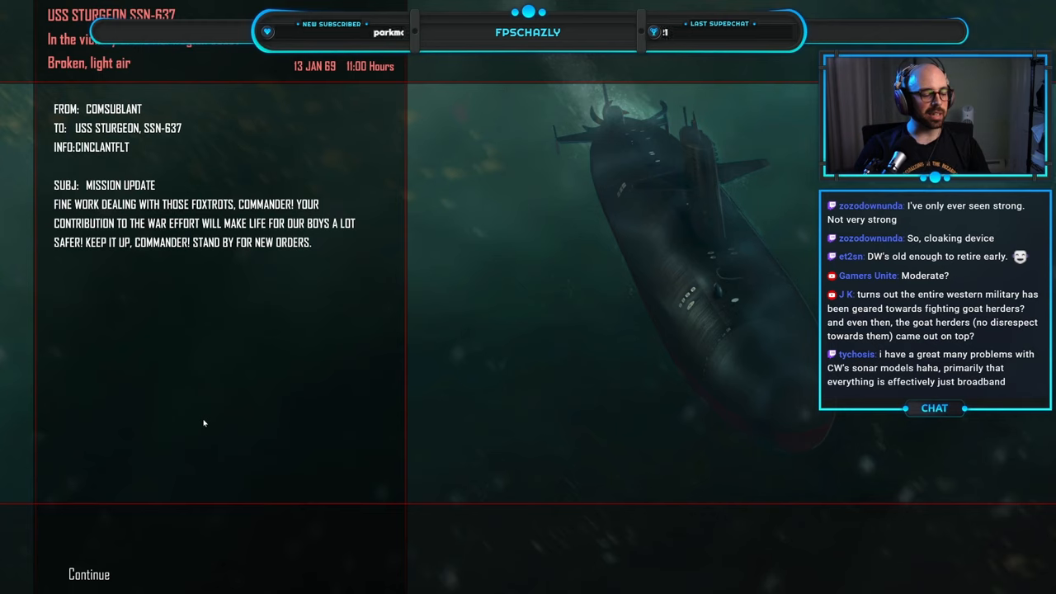
mouse_move(192, 446)
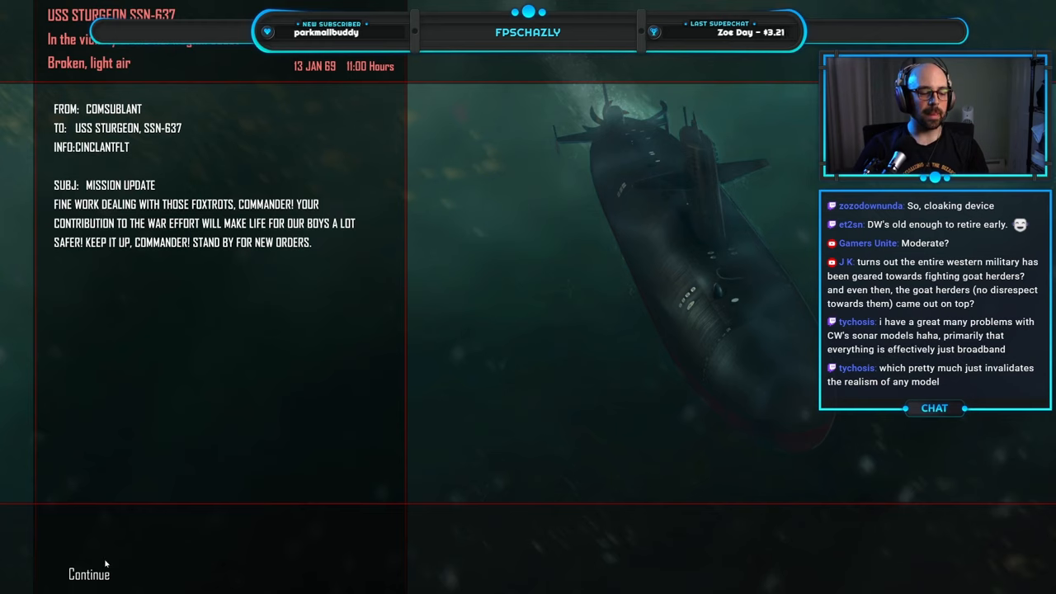
mouse_move(240, 421)
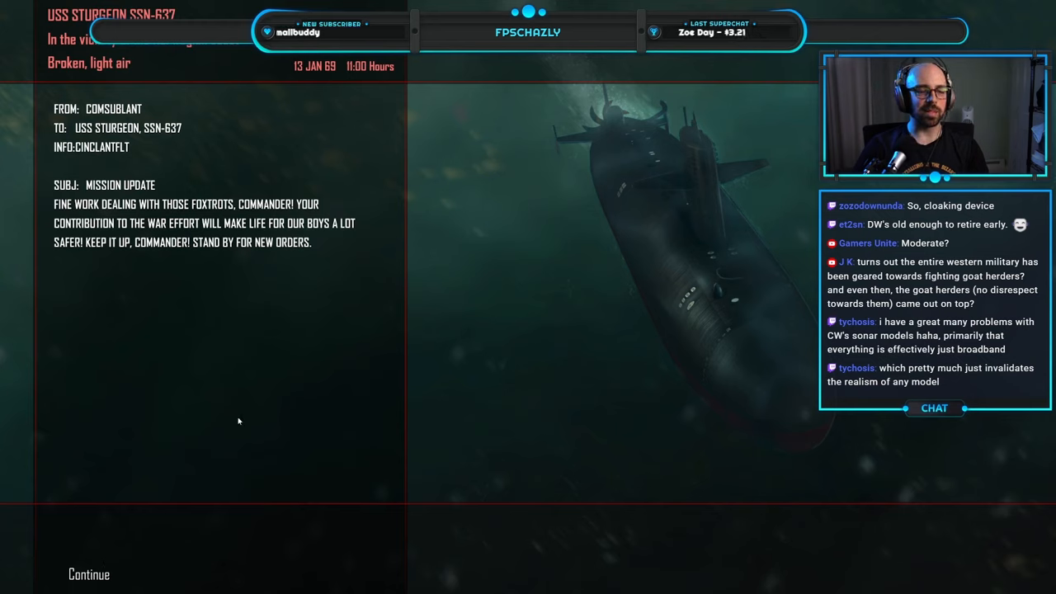
mouse_move(160, 510)
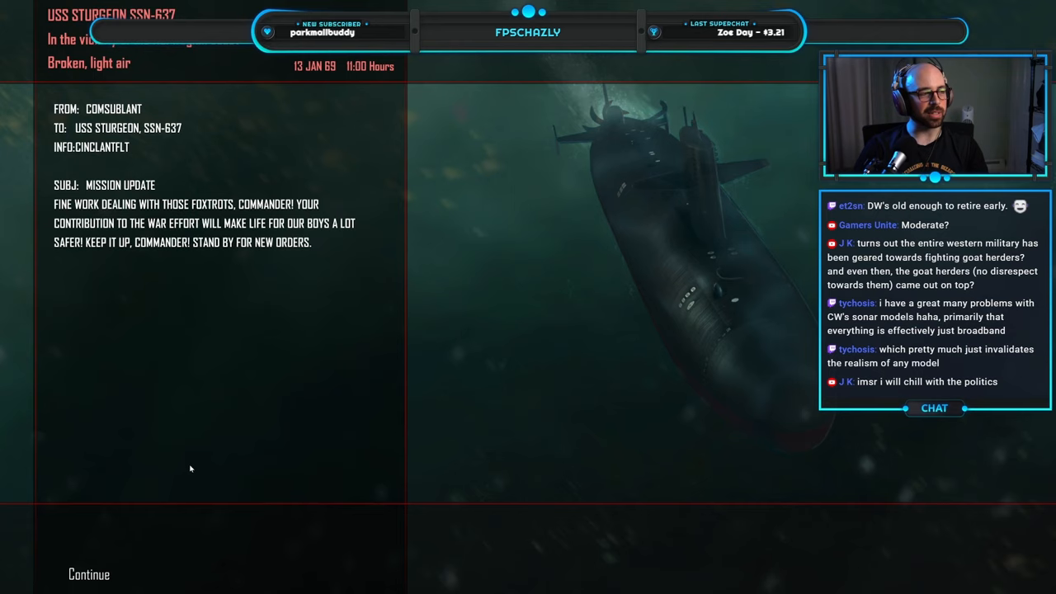
mouse_move(169, 462)
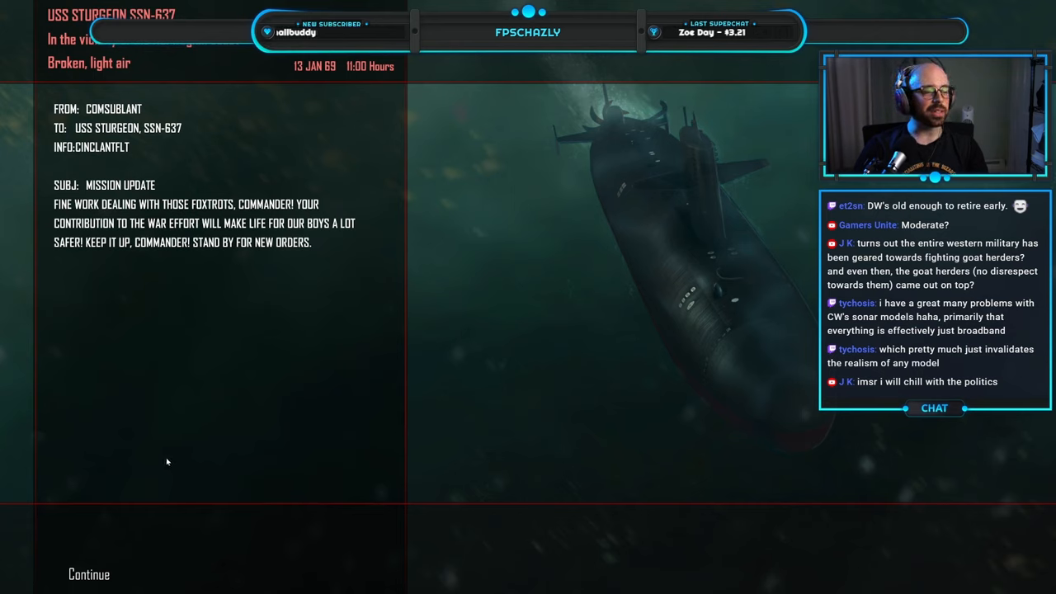
mouse_move(135, 472)
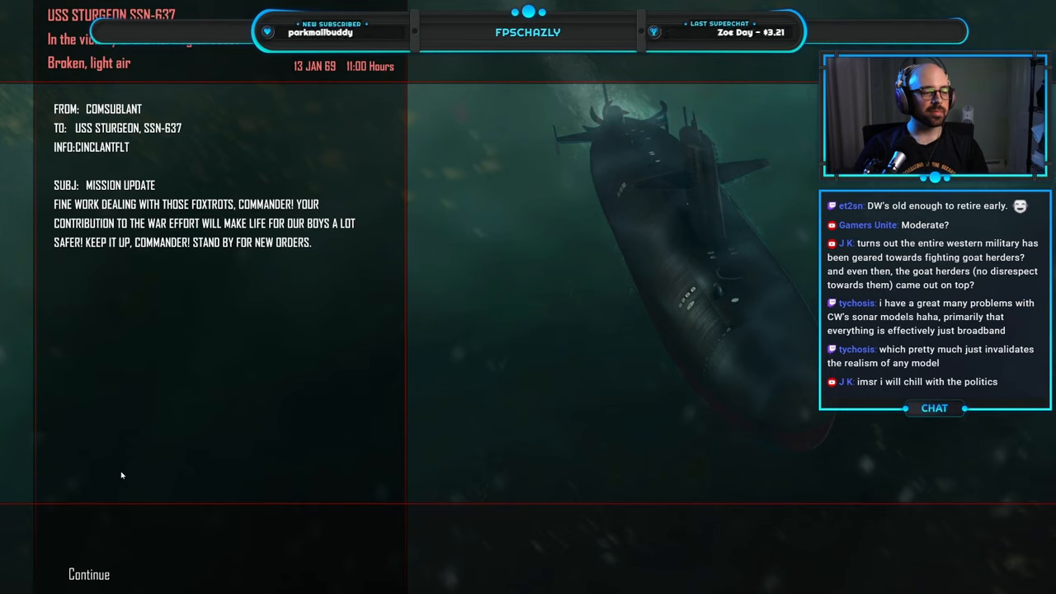
mouse_move(107, 554)
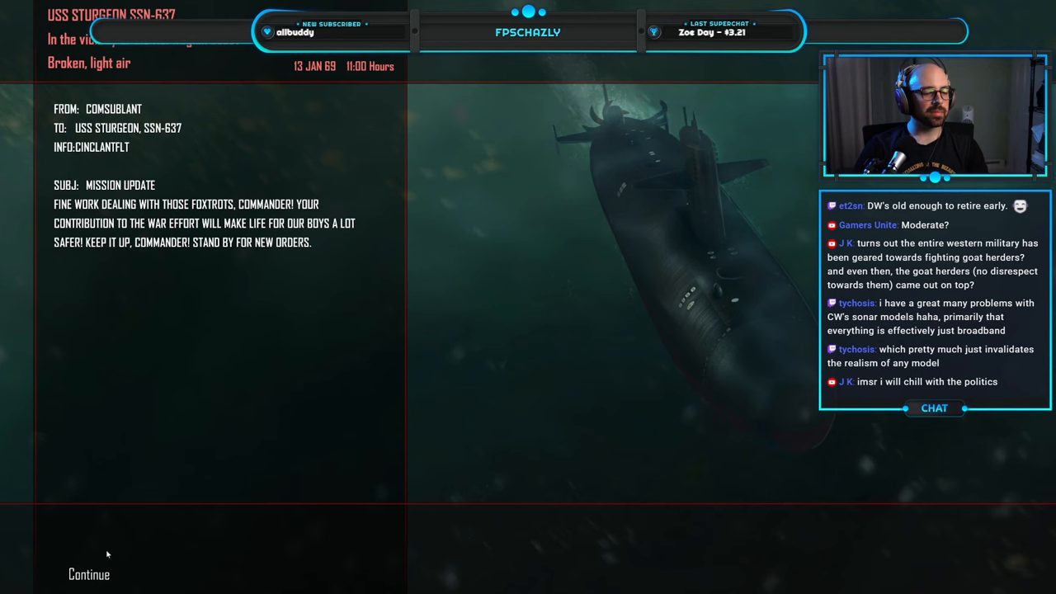
- Continue past the mission update and the World News bulletin to the new COMSUBLANT orders
click(89, 574)
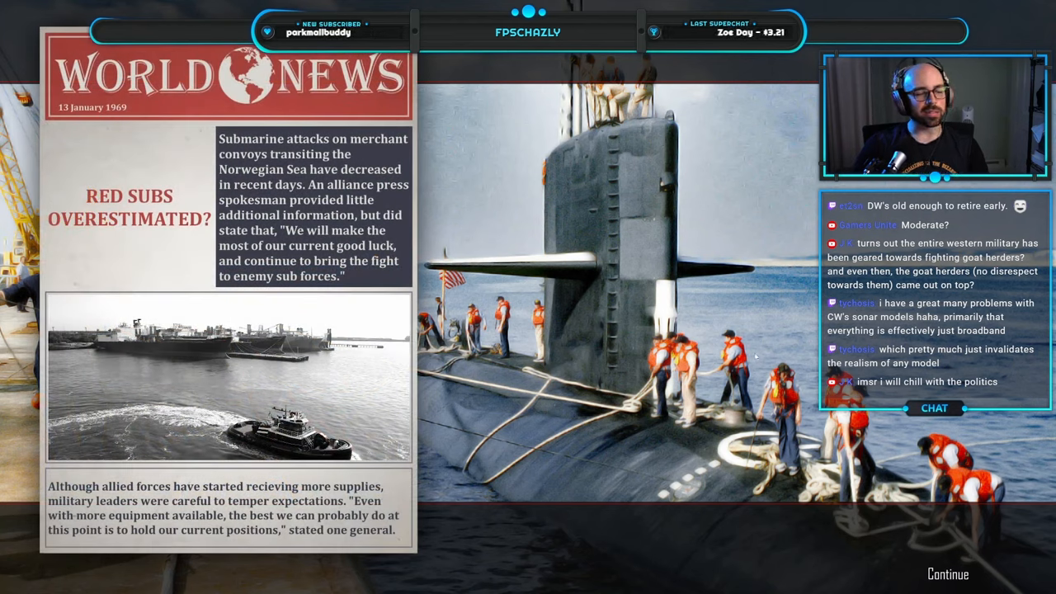
click(947, 574)
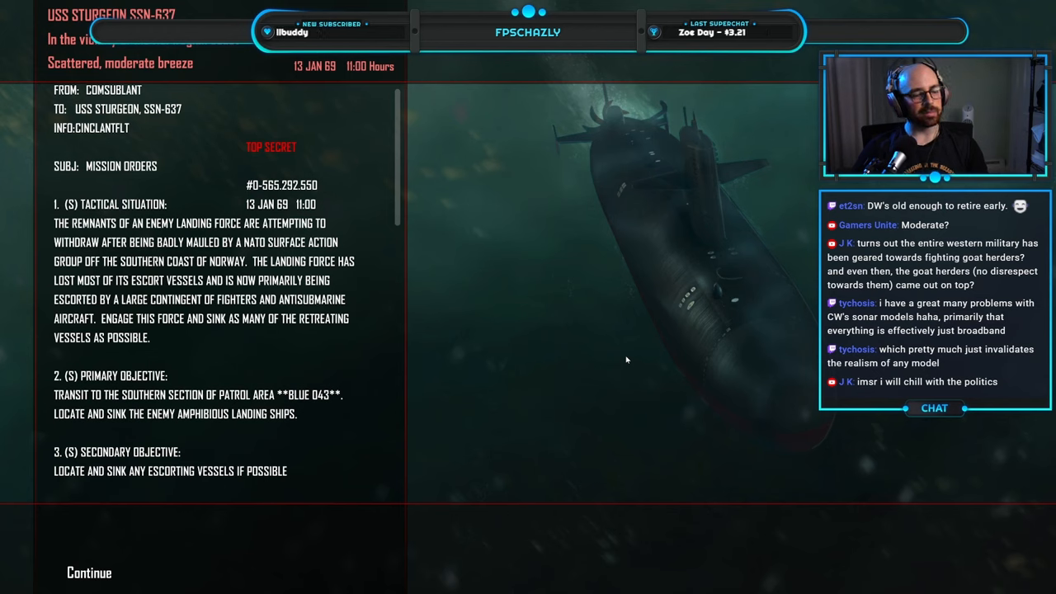
mouse_move(139, 462)
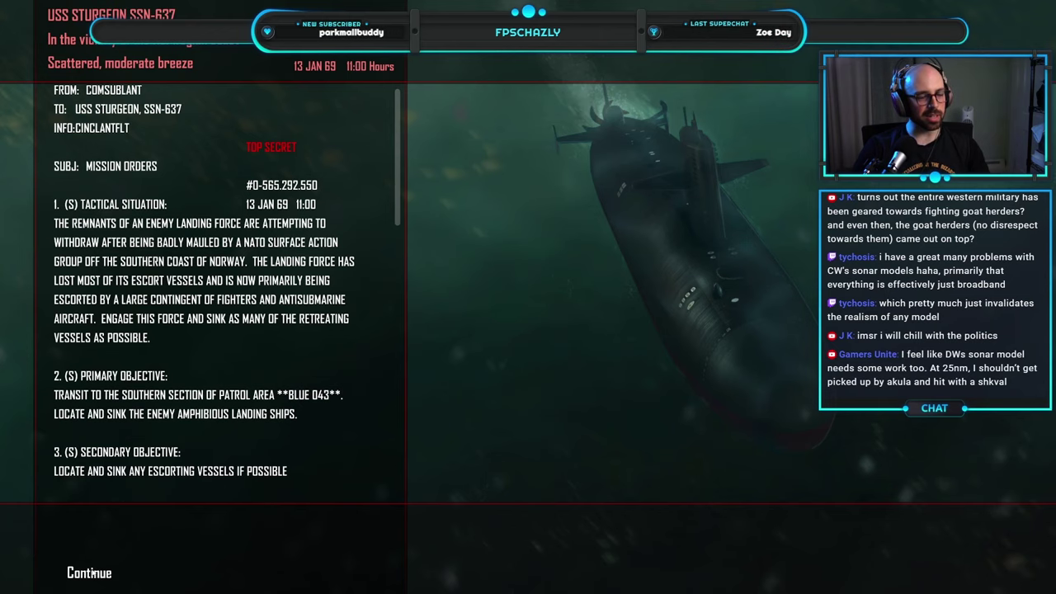
- Continue from the mission orders and begin the patrol at the 'Your Orders Sir?' screen
click(89, 571)
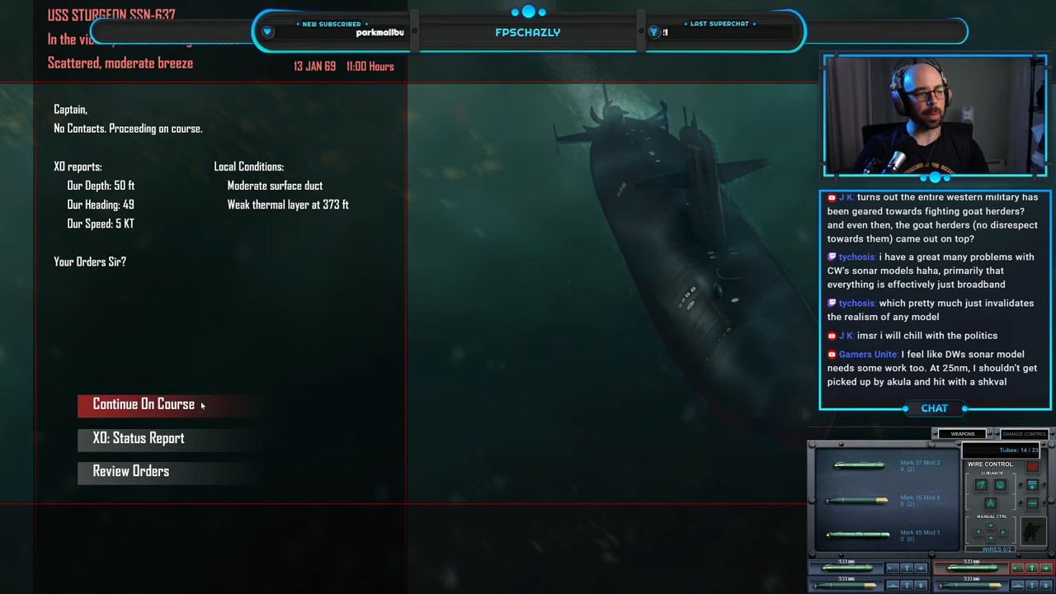
mouse_move(225, 350)
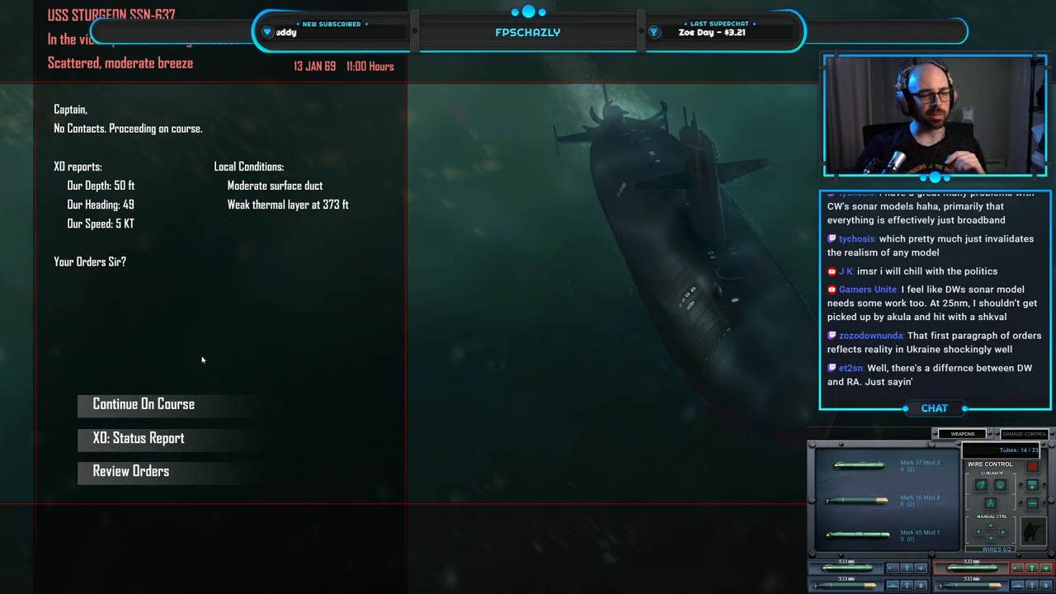
mouse_move(231, 306)
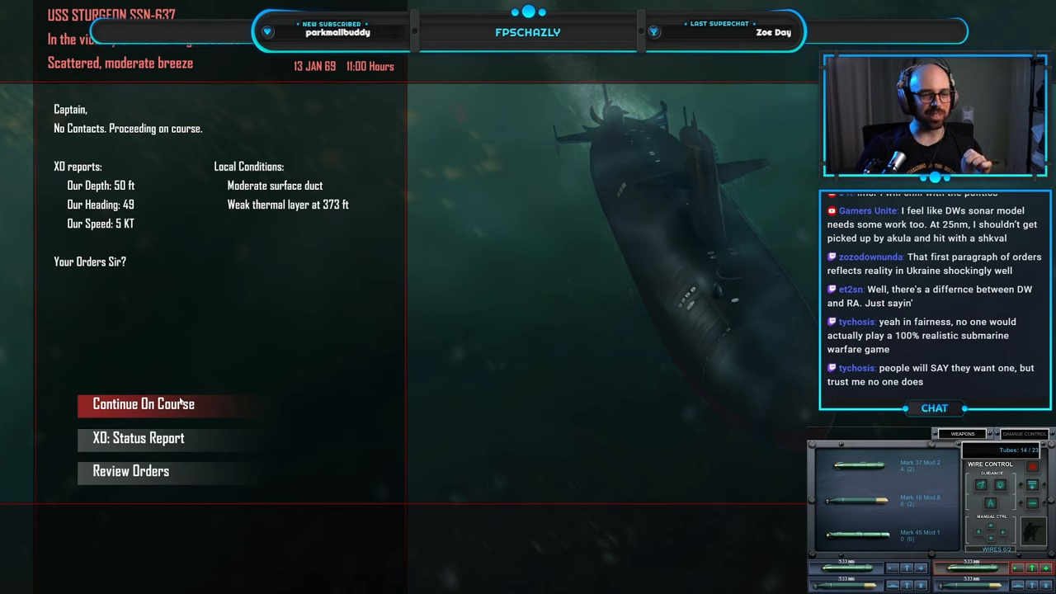
mouse_move(185, 363)
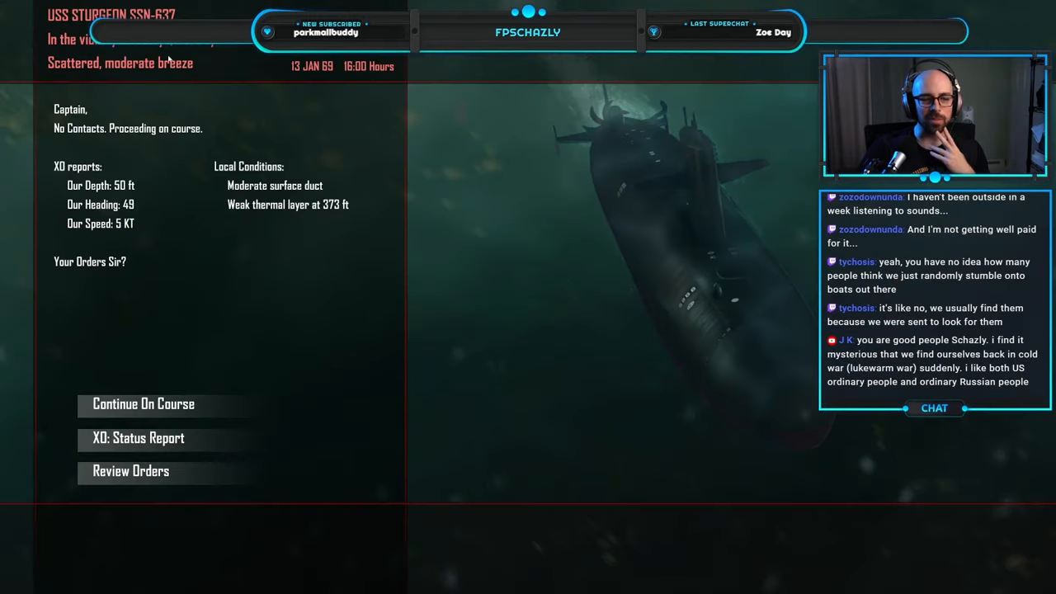
- Review the mission orders again, then continue to the Norwegian Sea campaign map
click(128, 470)
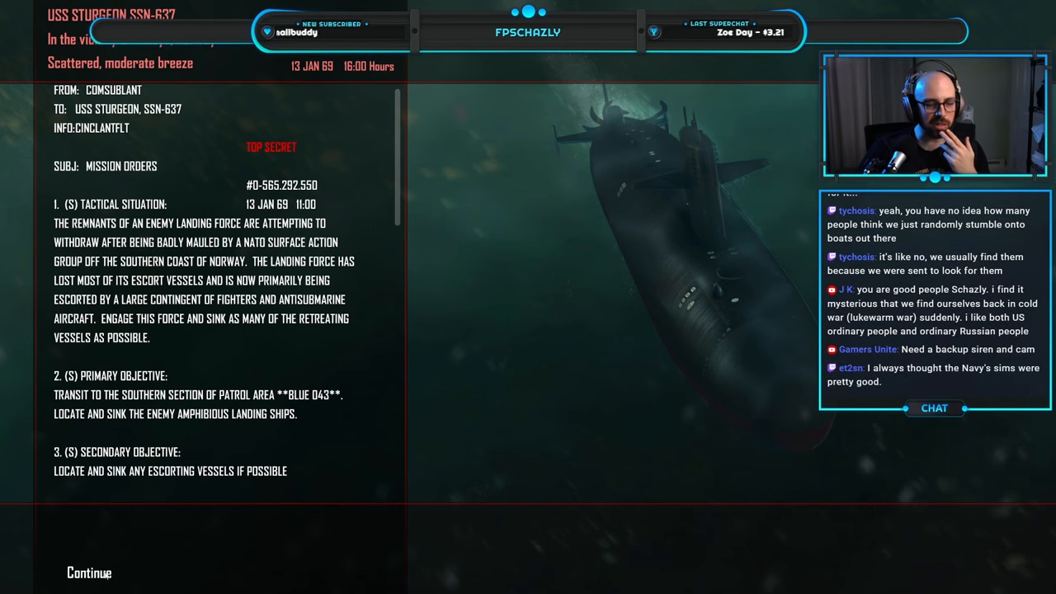
click(89, 571)
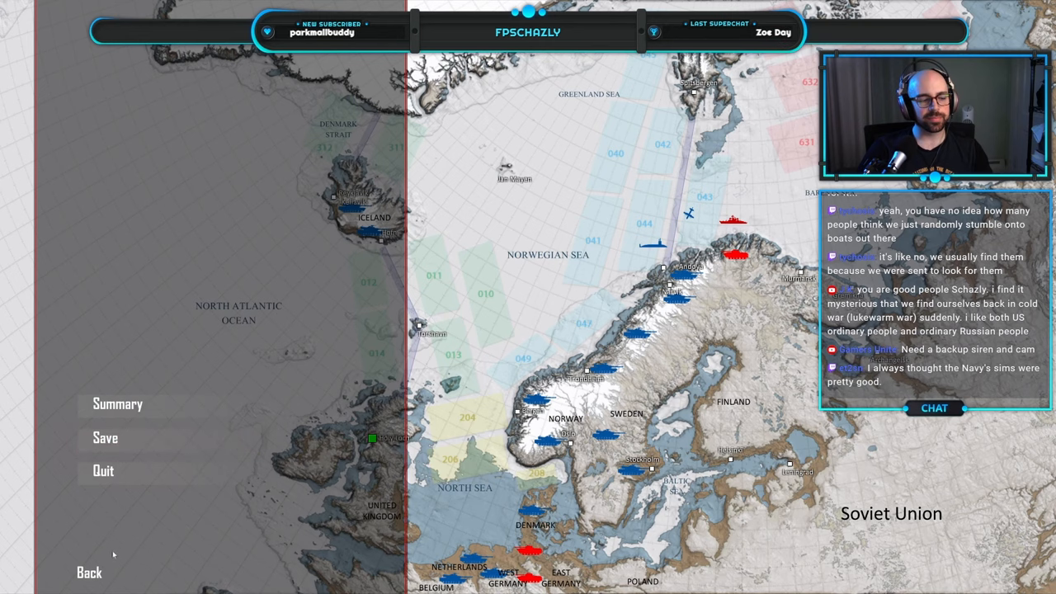
click(89, 571)
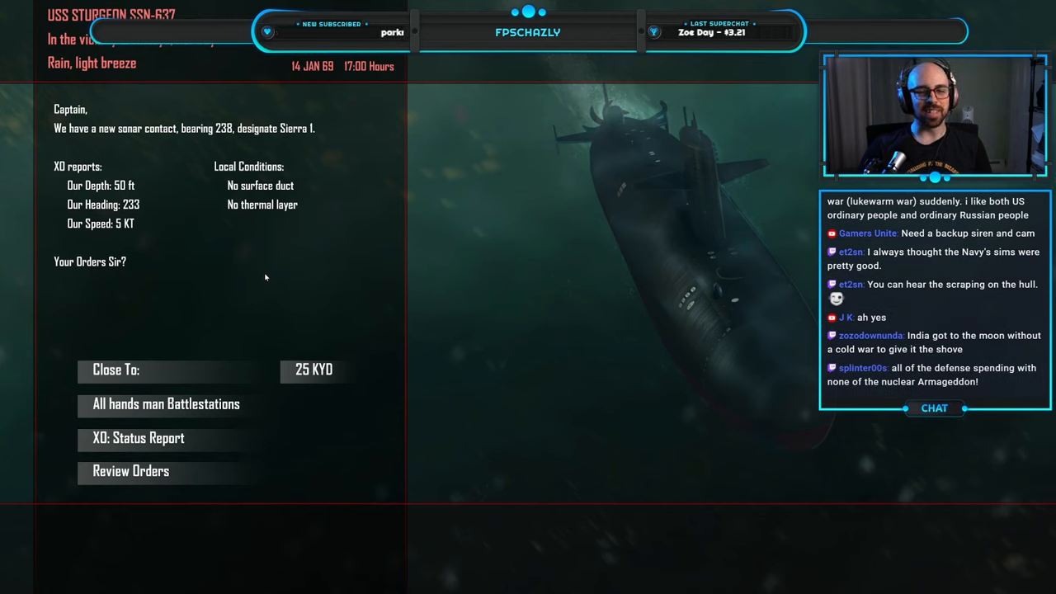
mouse_move(274, 280)
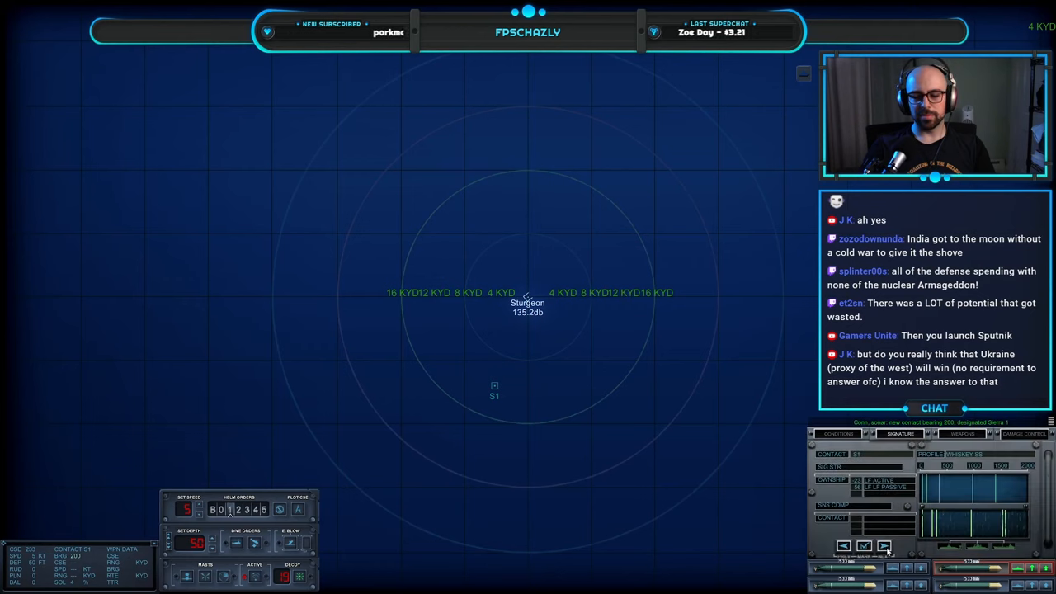
mouse_move(743, 409)
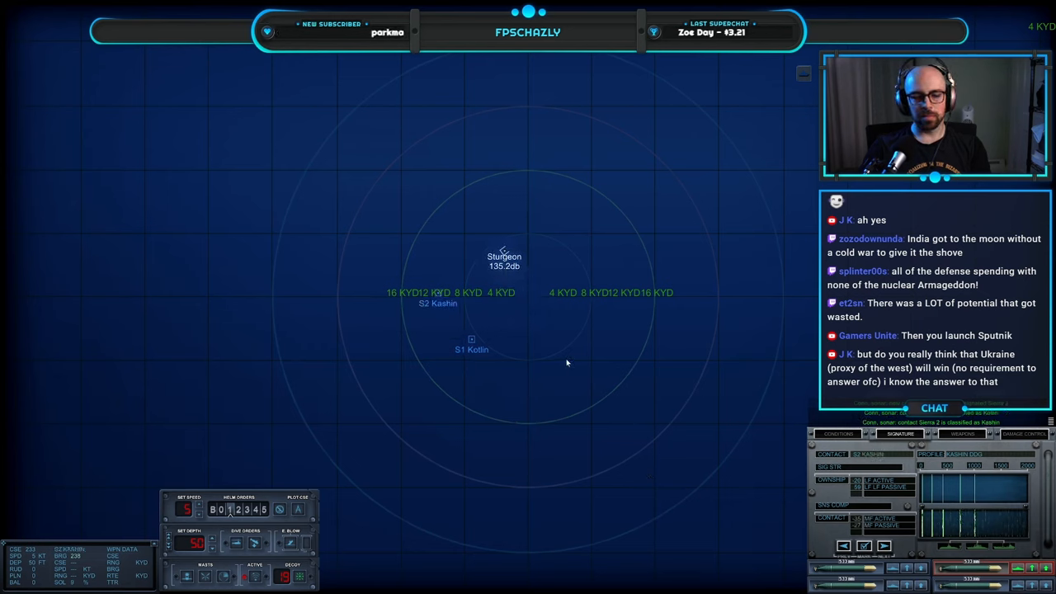
- Select a contact on the tactical map while sonar classifies S1 as Kotlin and S2 as Kashin
click(472, 340)
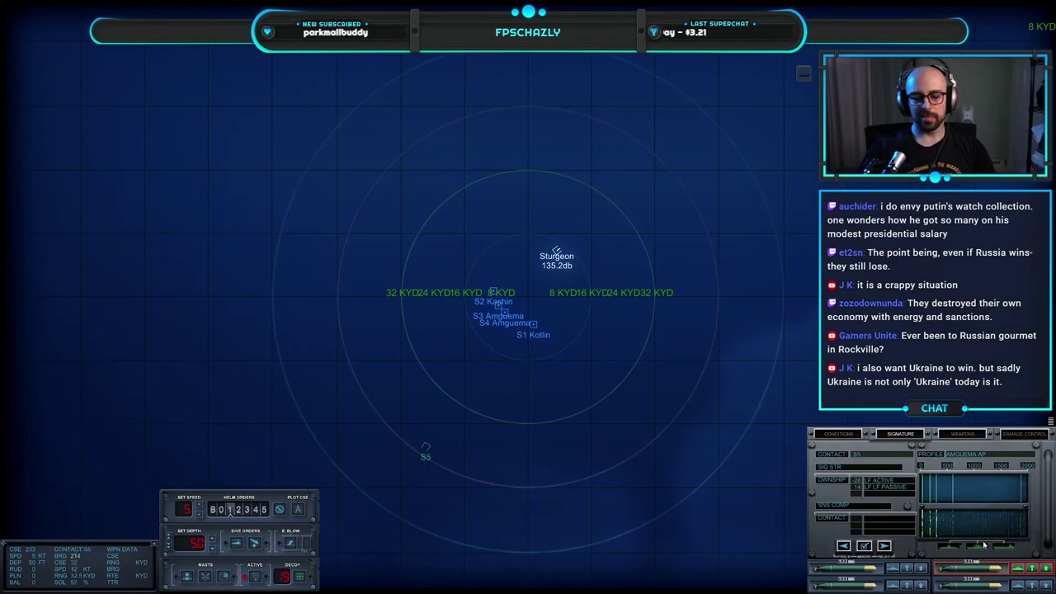
mouse_move(606, 448)
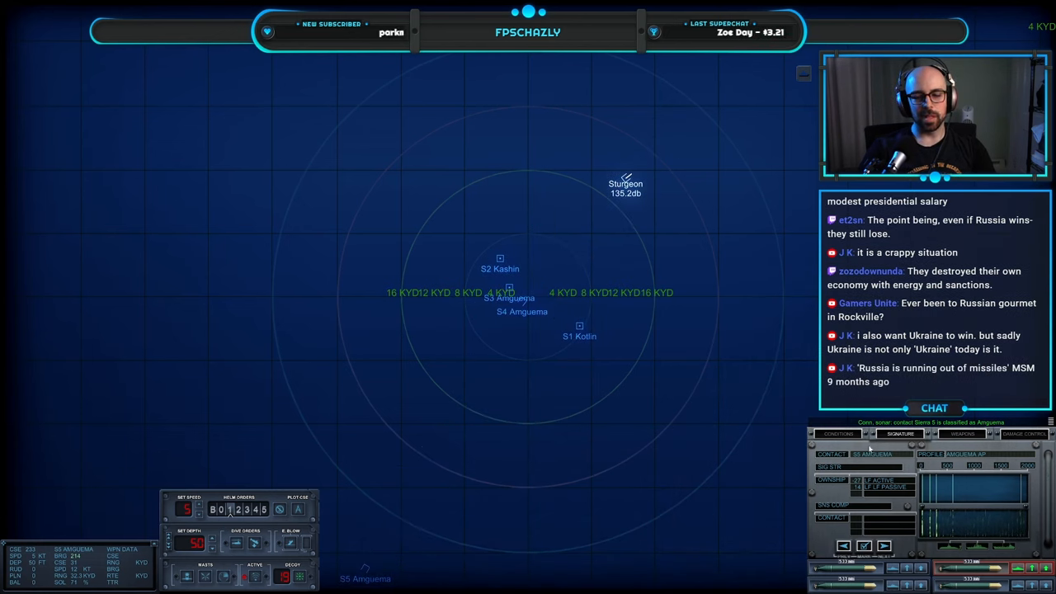
- Change the sonar panel display while shadowing the Kotlin, Kashin and Amguema contacts
click(838, 432)
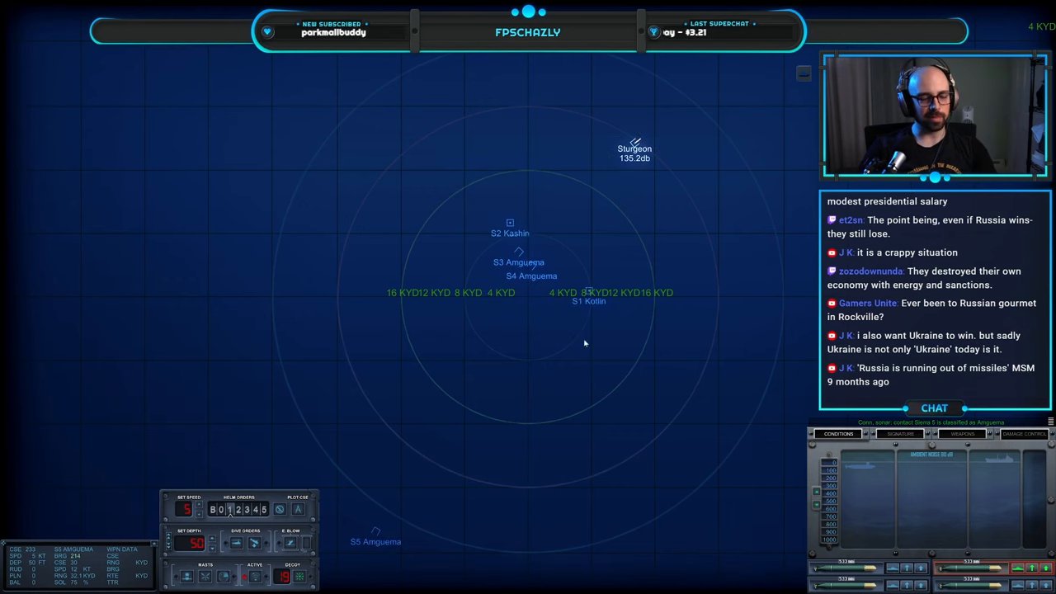
mouse_move(581, 373)
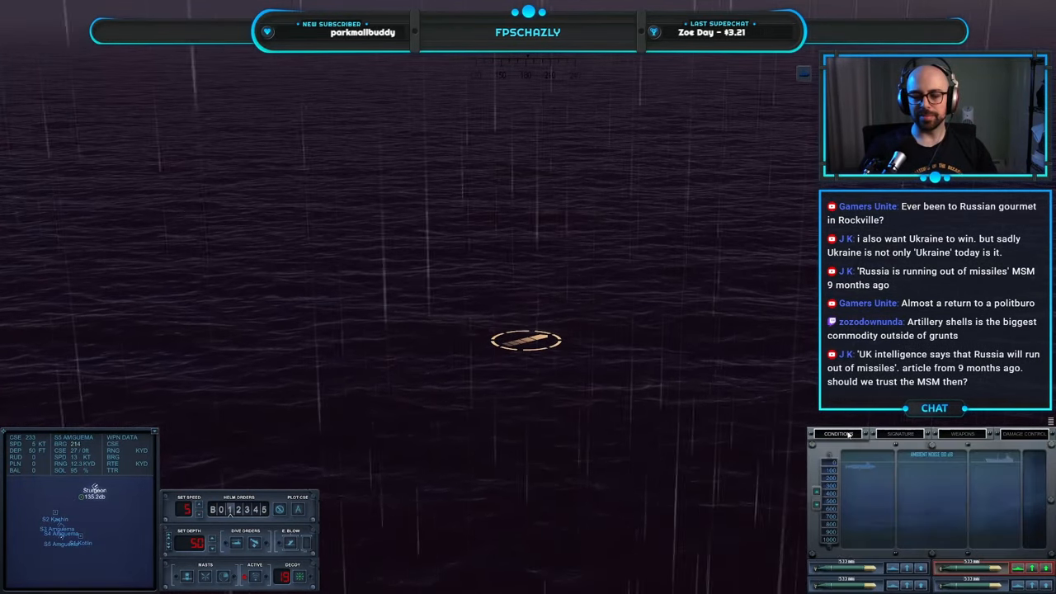
mouse_move(708, 322)
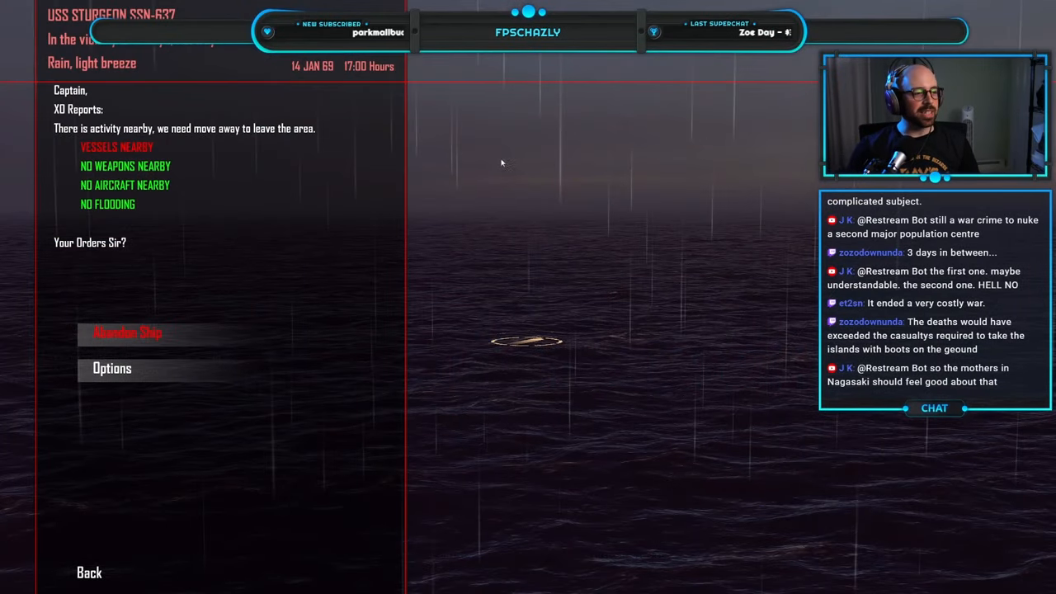
mouse_move(449, 164)
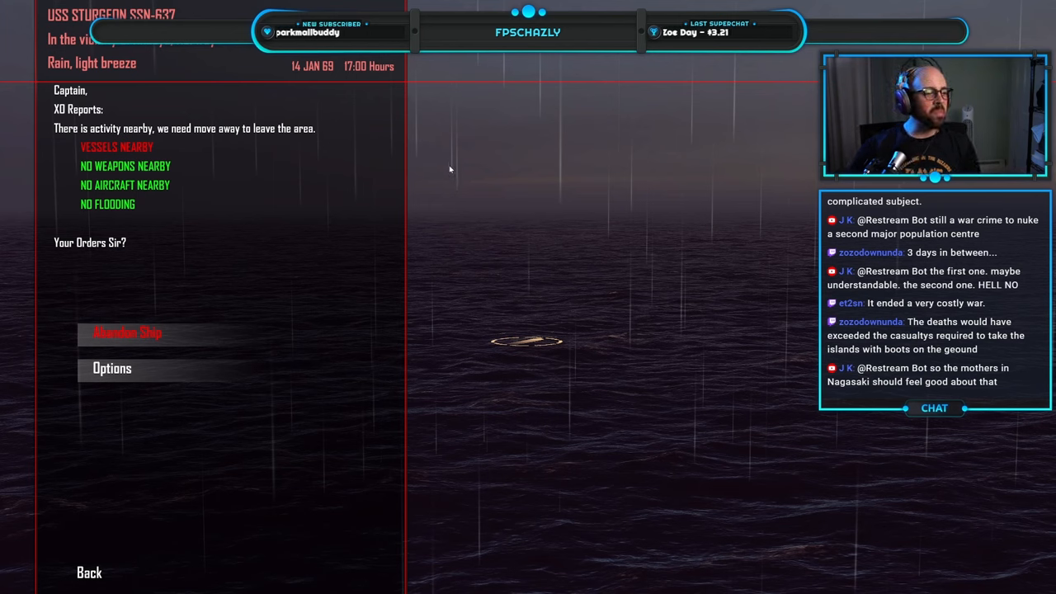
mouse_move(456, 162)
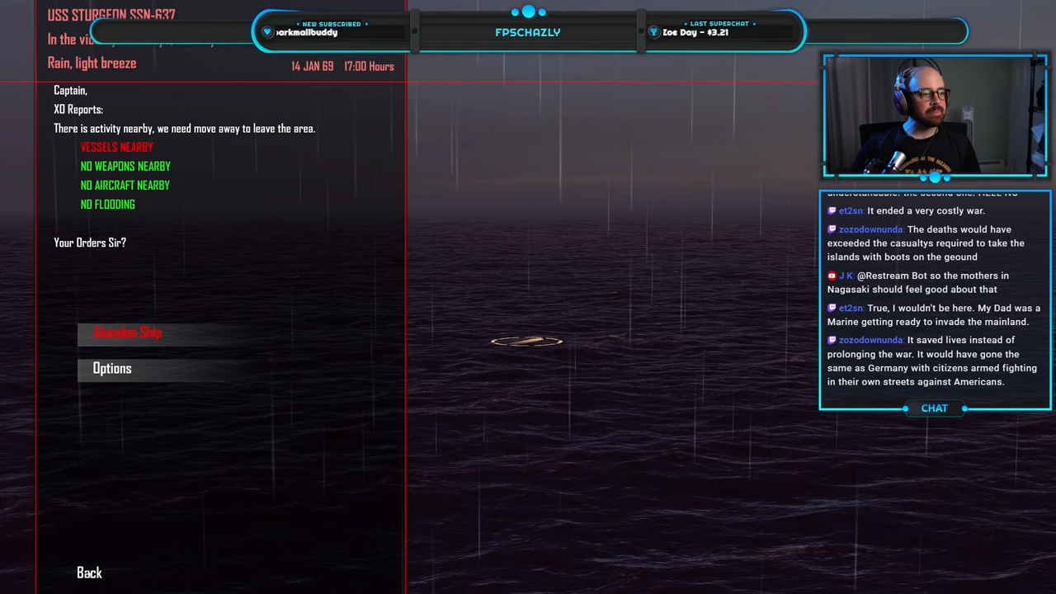
- Dismiss the XO's vessels-nearby report and return to the rain-swept sea surface
click(89, 571)
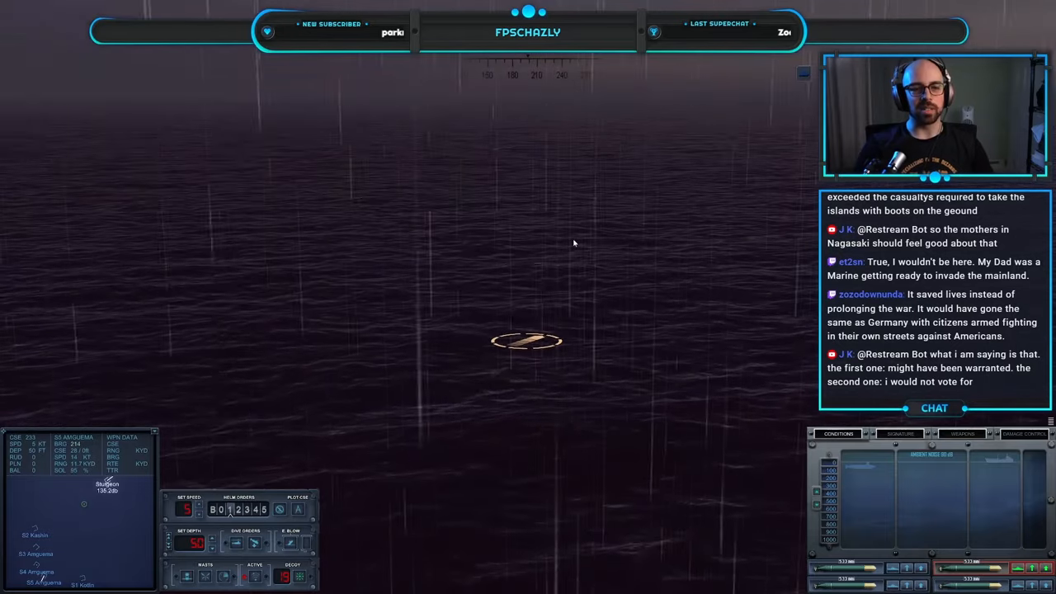
mouse_move(581, 245)
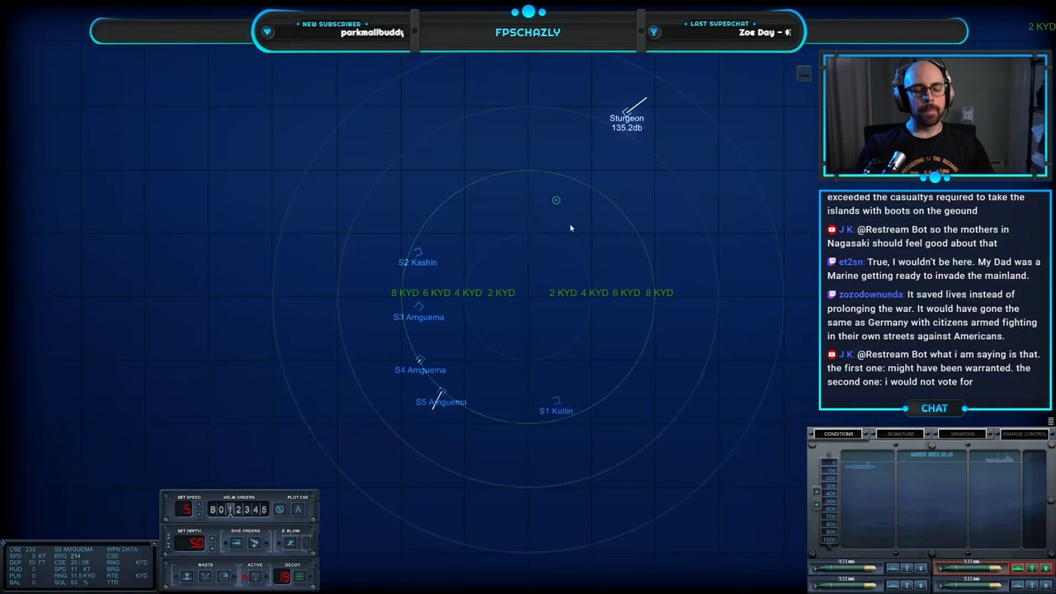
mouse_move(567, 244)
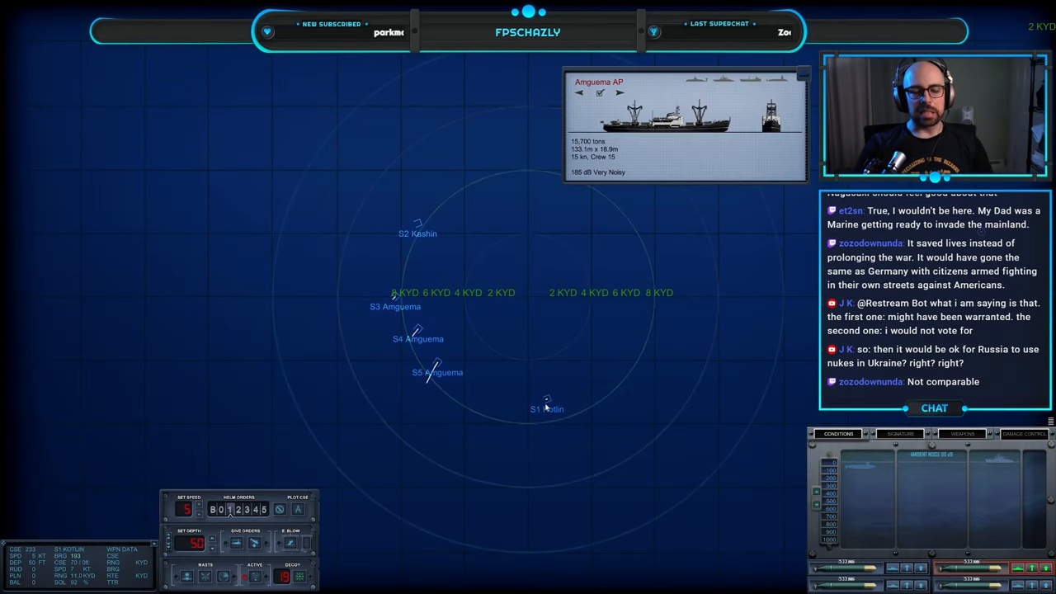
- View the Kotlin and Kashin destroyers' ship class cards, then close the card
click(546, 399)
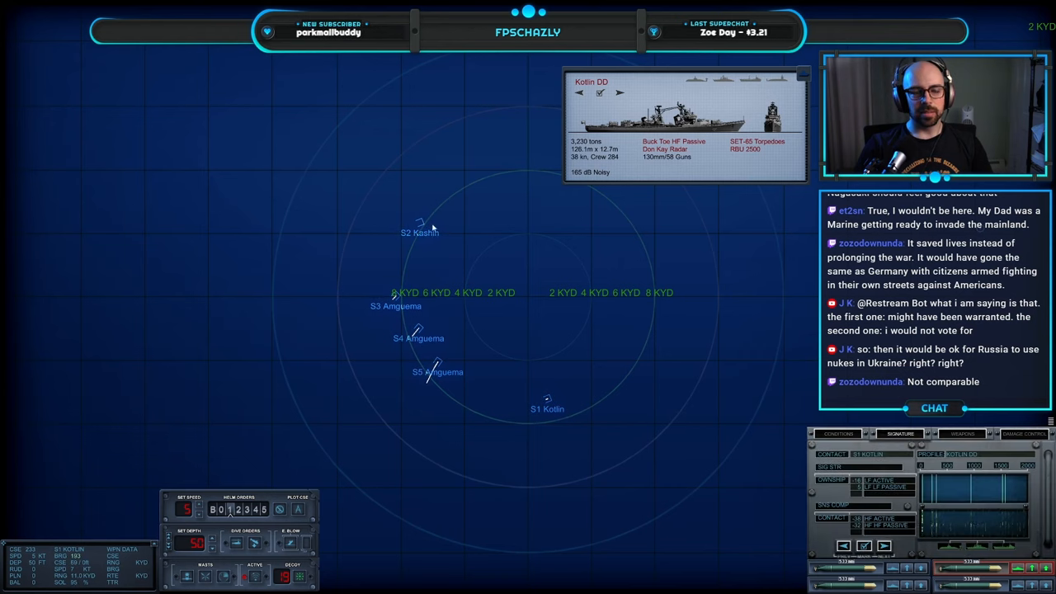
click(419, 223)
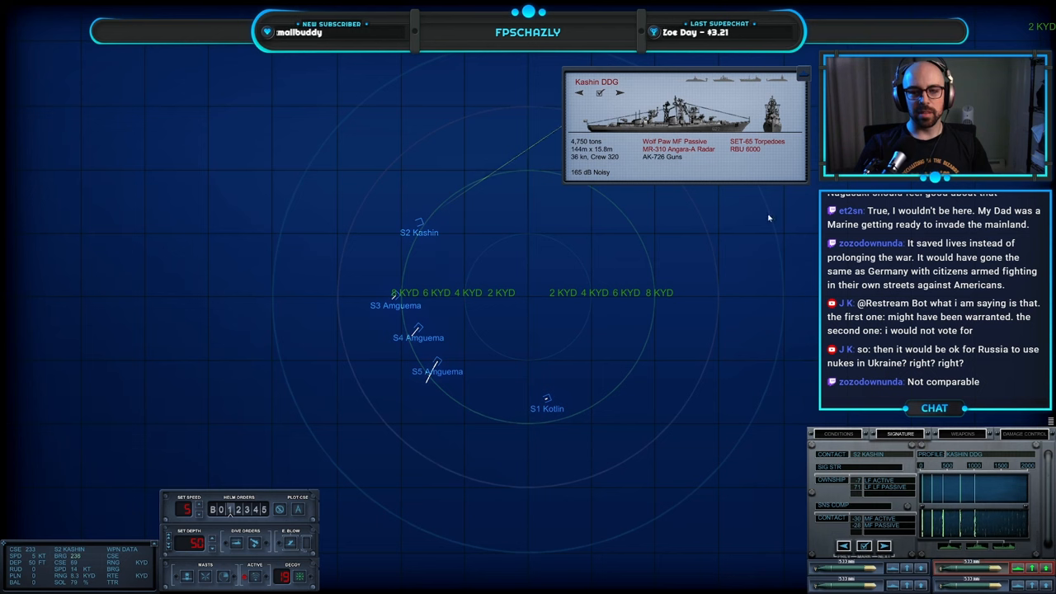
click(548, 398)
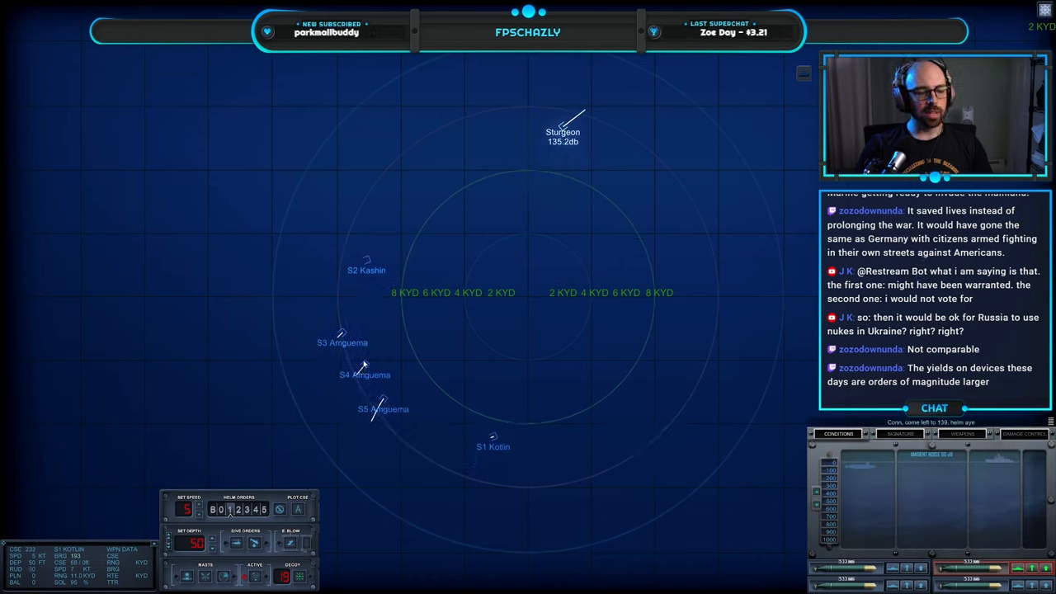
- Set the depth order on the depth control panel toward 200 ft
click(520, 197)
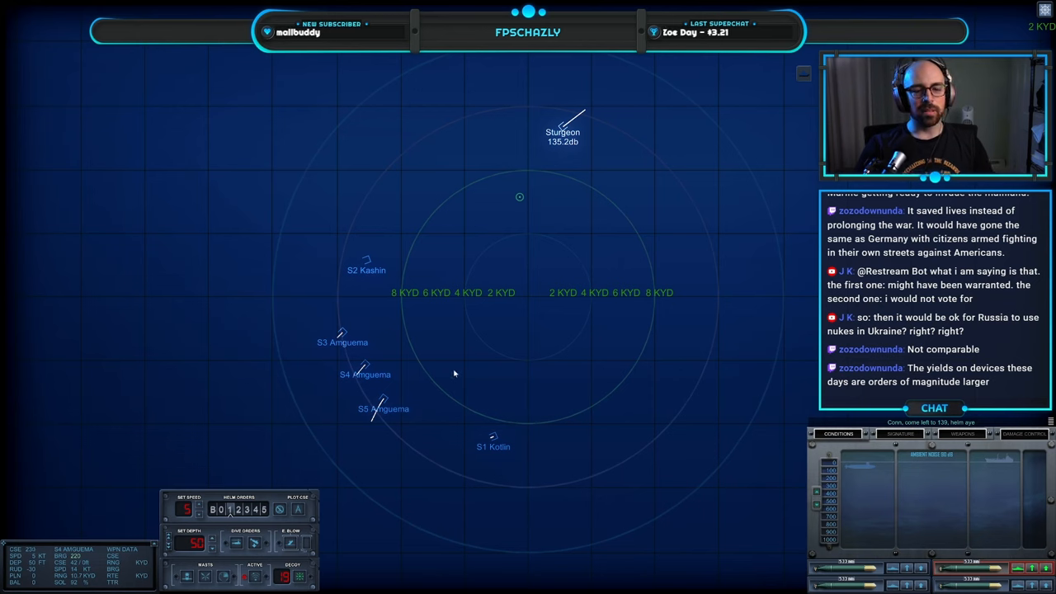
mouse_move(647, 284)
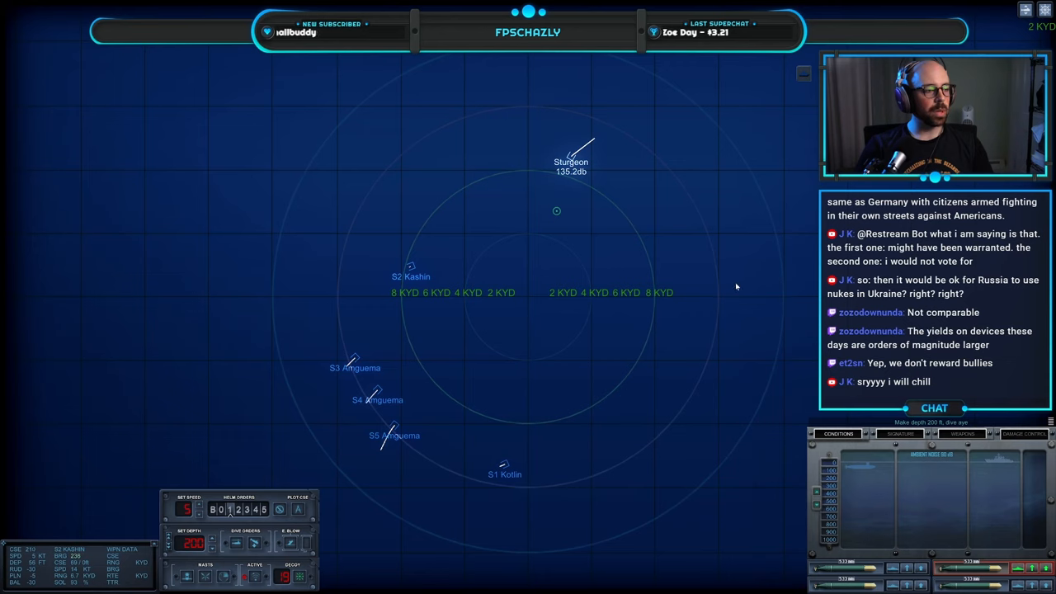
mouse_move(713, 264)
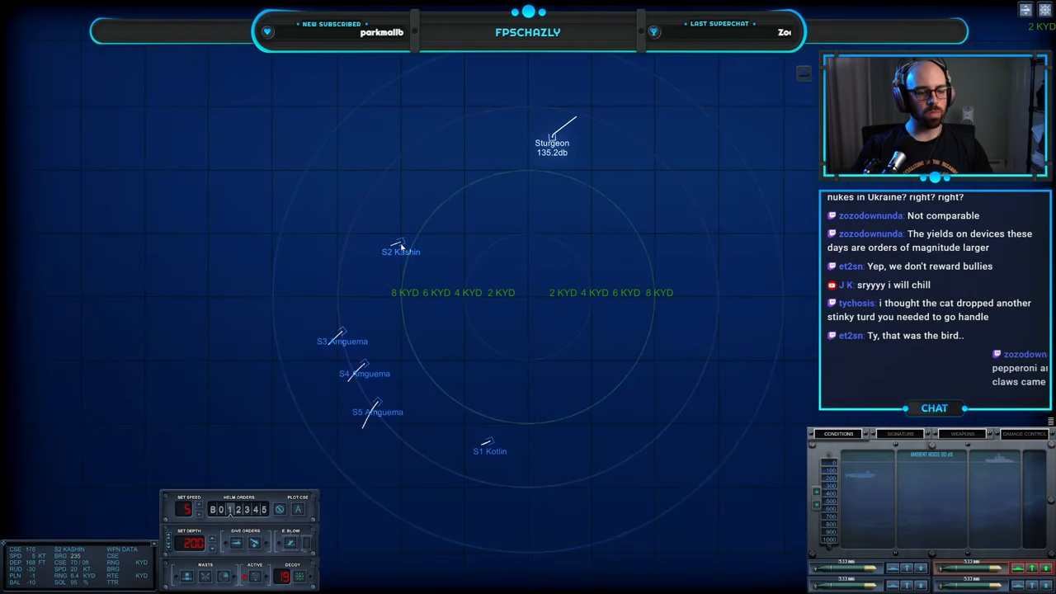
- Order Sturgeon onto the new course at 200 feet, making turns for 16 knots
click(900, 433)
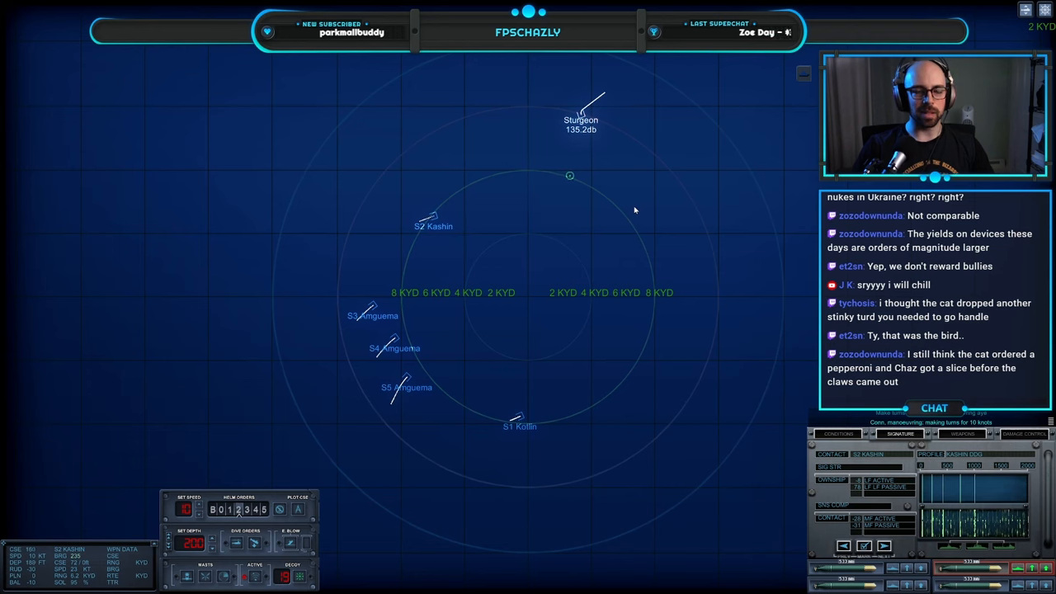
mouse_move(647, 194)
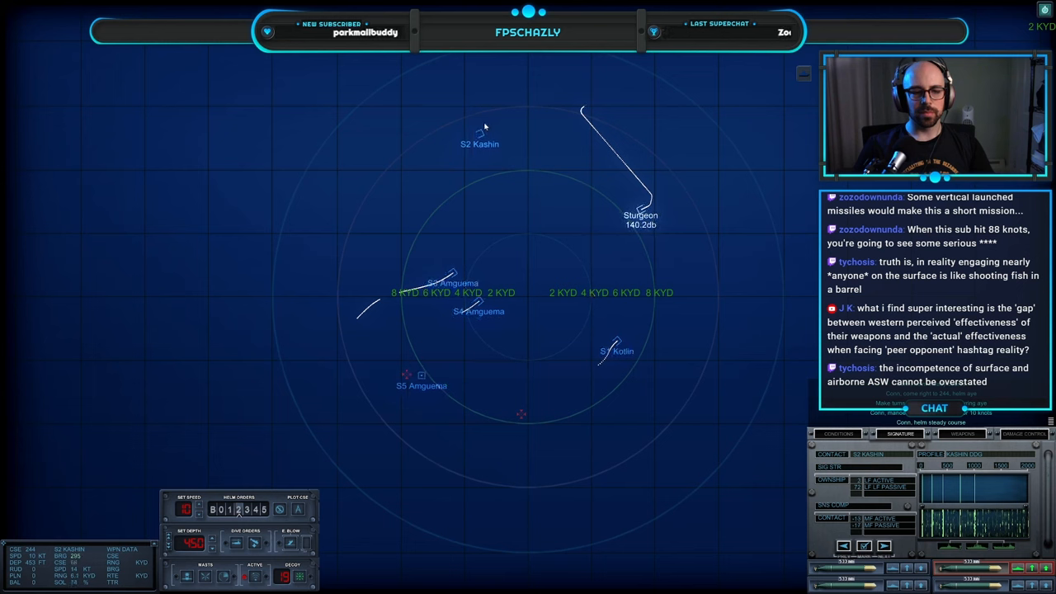
click(609, 349)
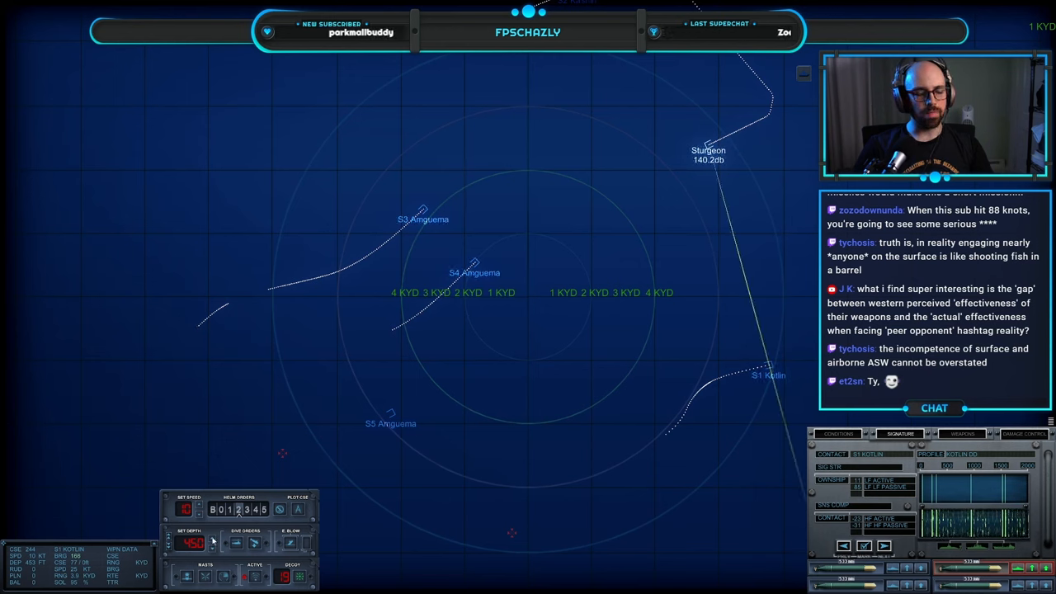
mouse_move(284, 471)
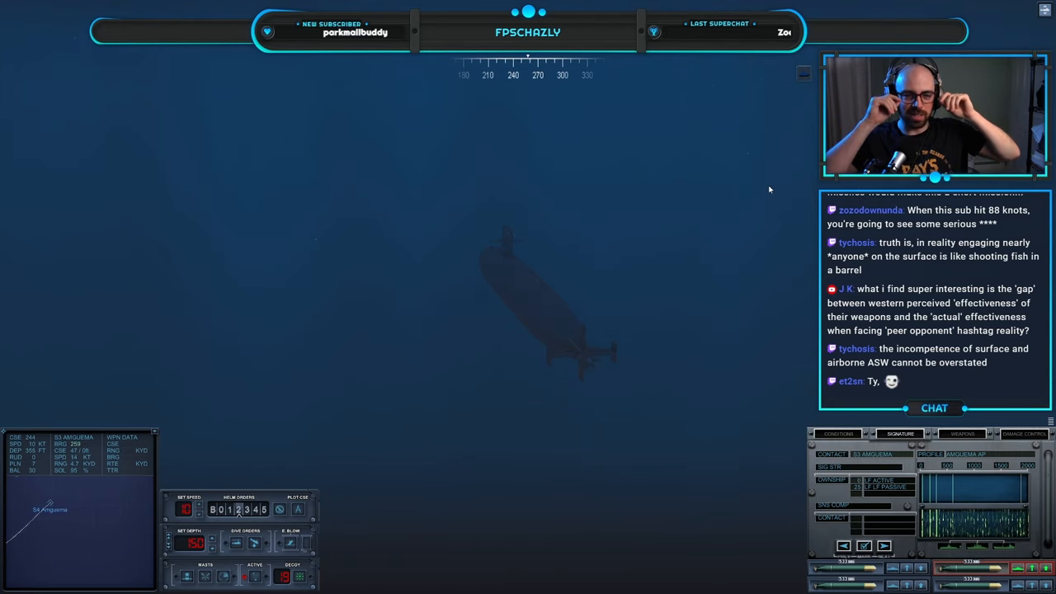
mouse_move(705, 168)
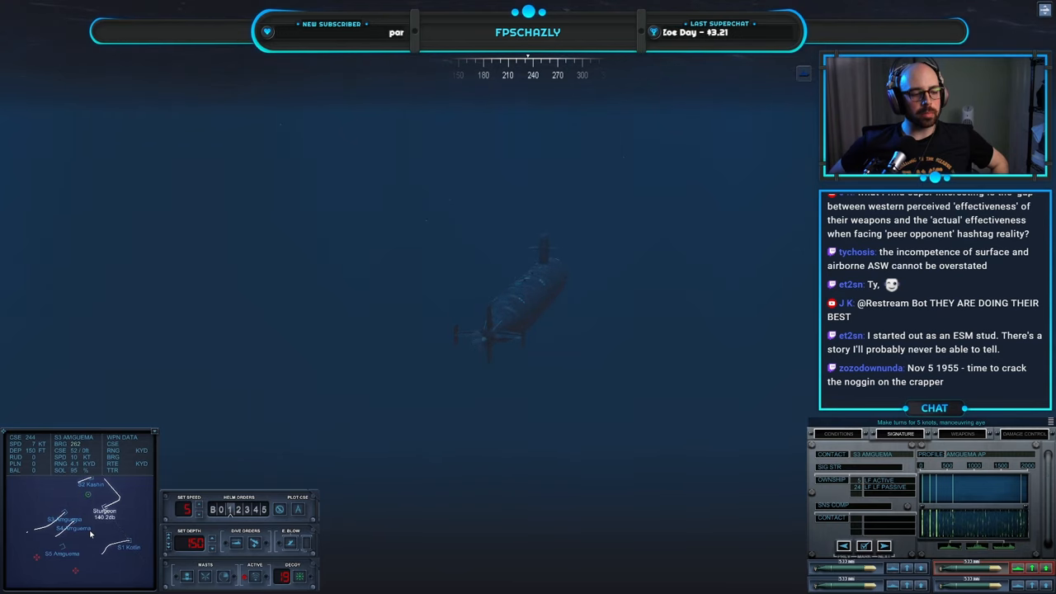
mouse_move(76, 581)
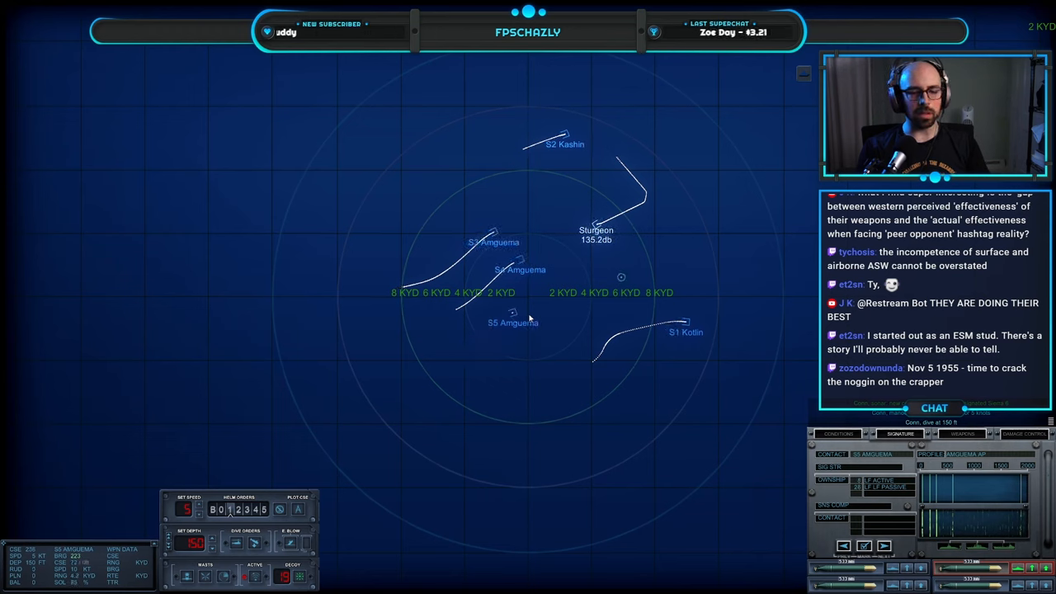
- Hold course and speed while closing to about 1.5 kiloyards north of S4 Amguema
scroll(down, 3)
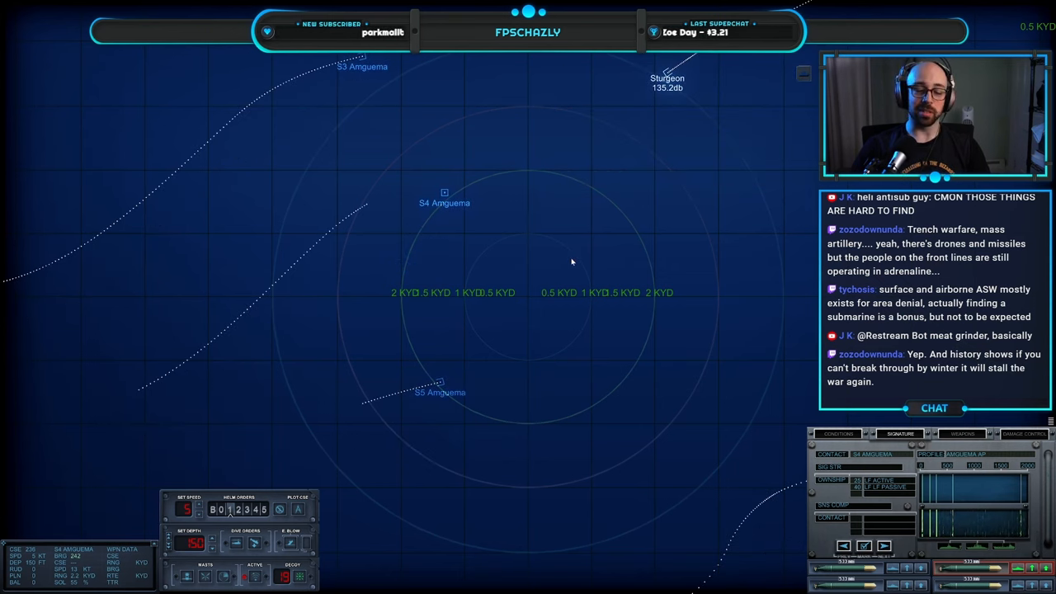
mouse_move(911, 439)
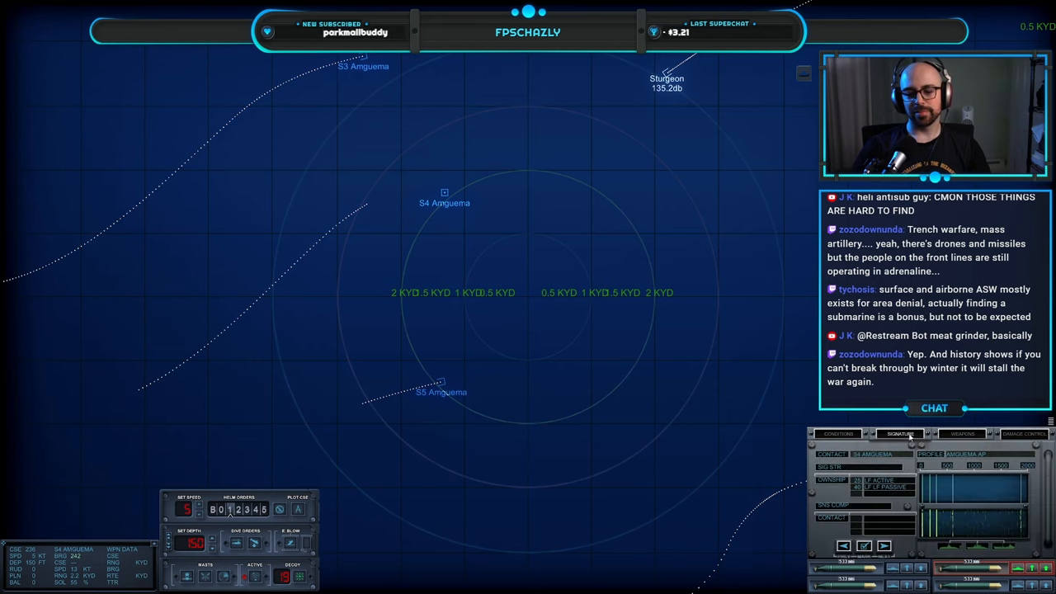
click(838, 432)
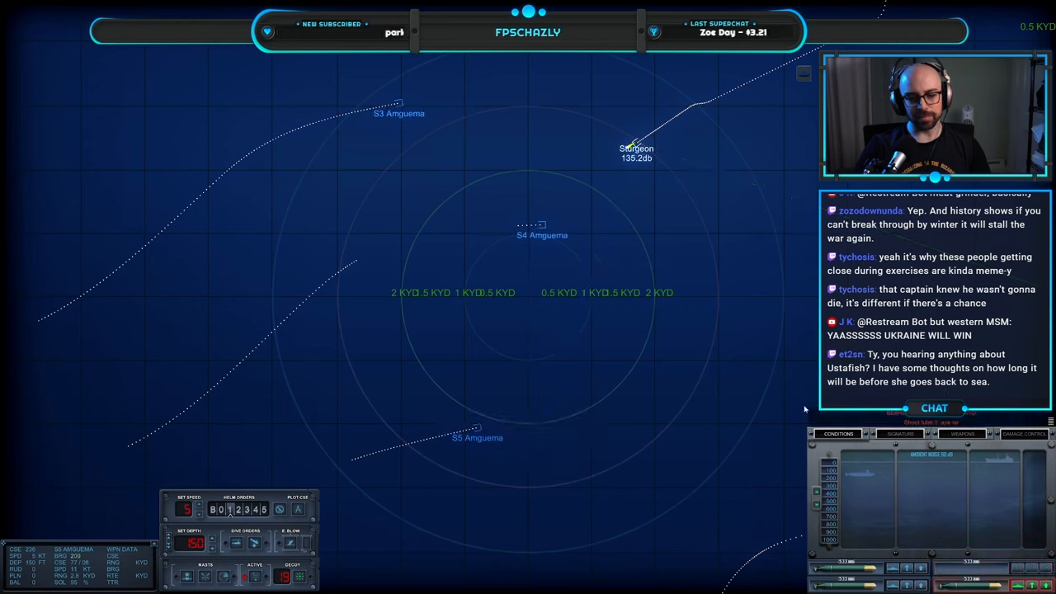
click(444, 98)
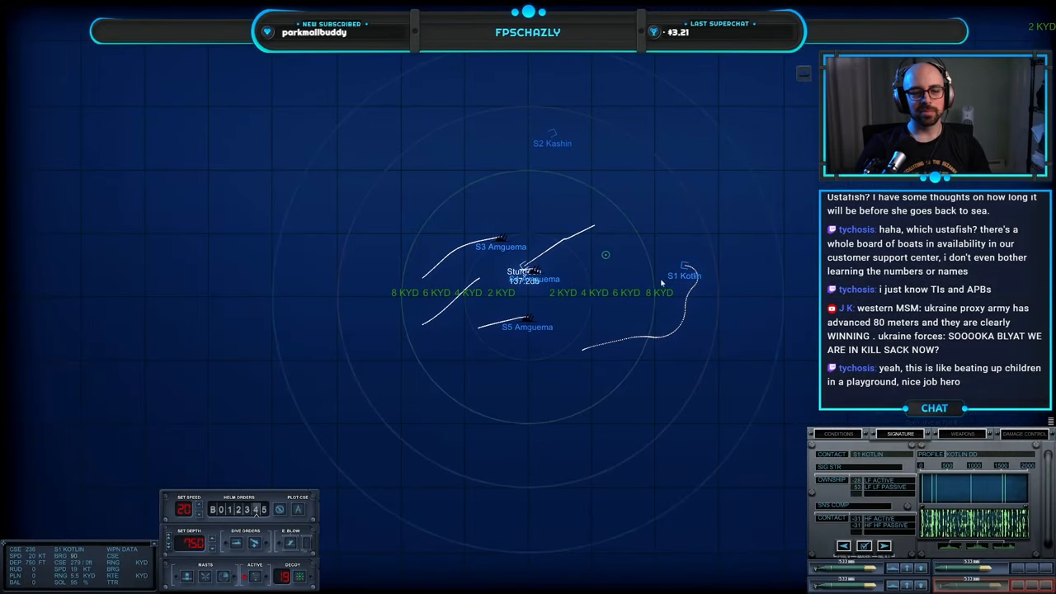
- Steer Sturgeon in among the Amguema contacts as S1 and S2 Kashin appear
click(498, 409)
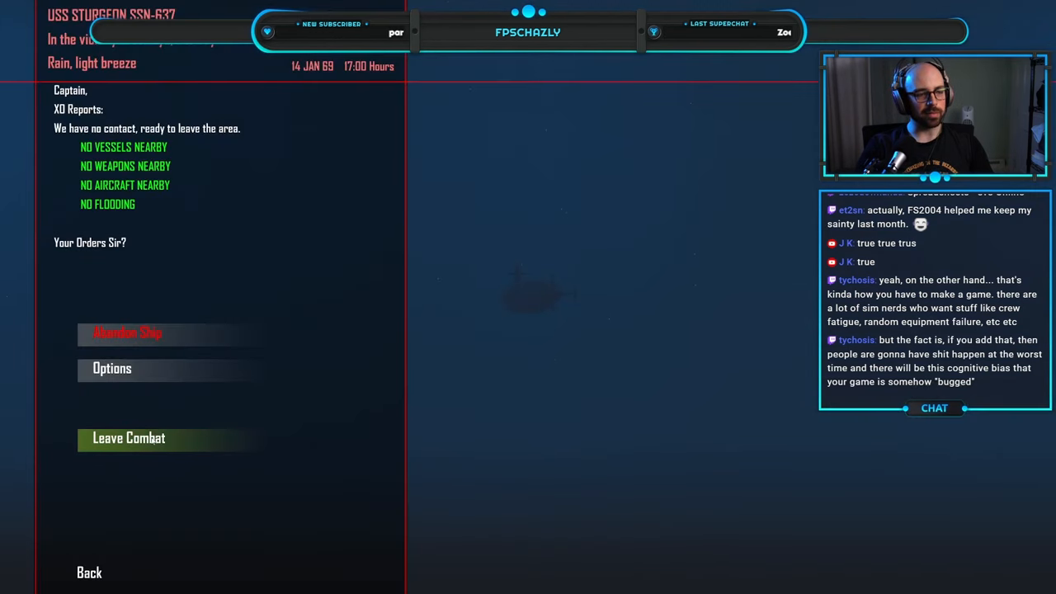
- Leave combat from the XO report showing no vessels, weapons, aircraft or flooding
click(128, 439)
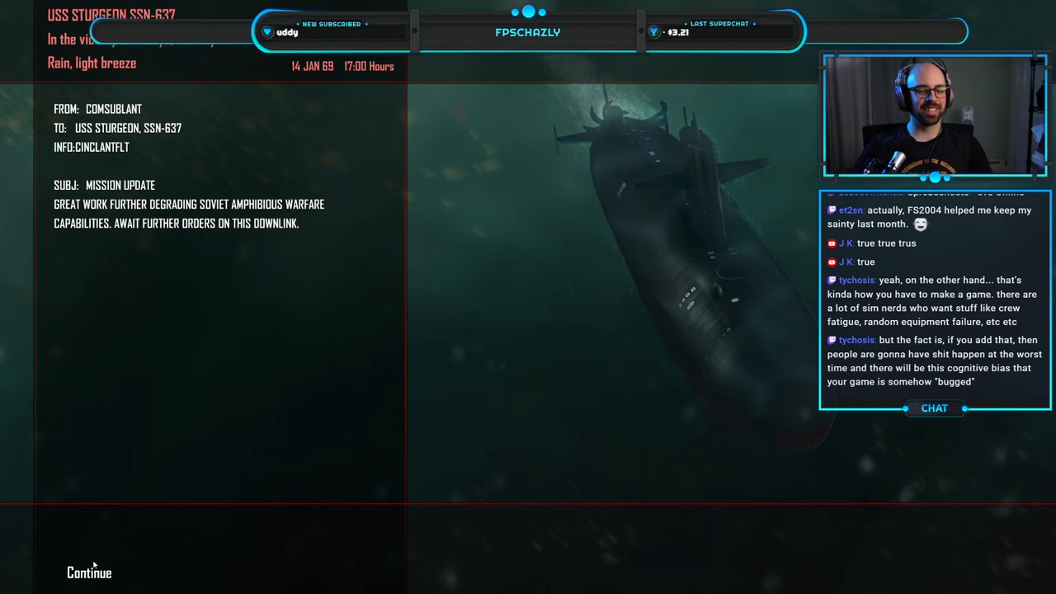
- Continue past the COMSUBLANT update on degraded Soviet amphibious capabilities
click(89, 571)
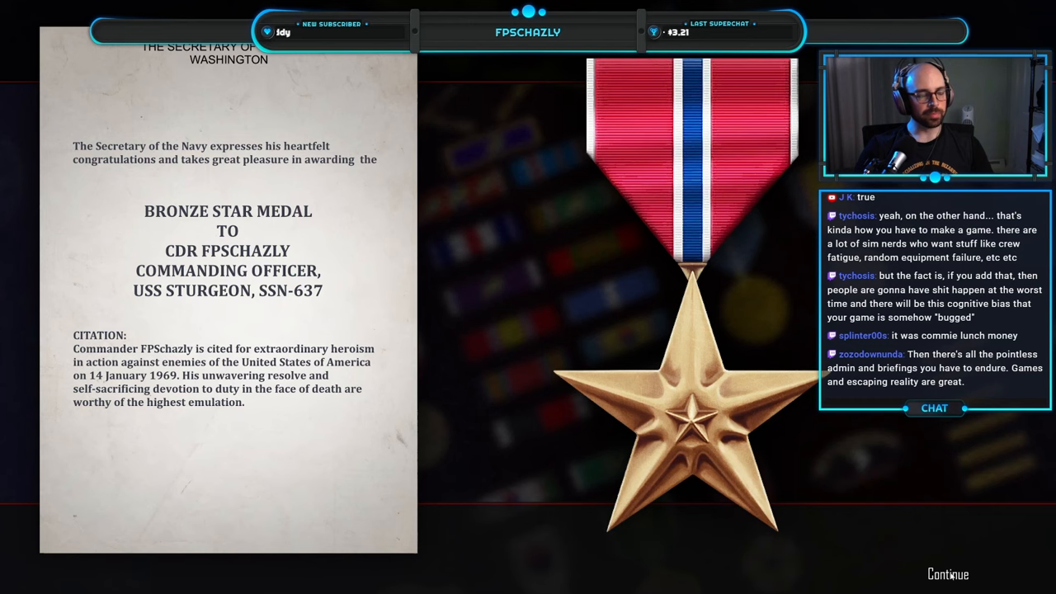
- Continue past the Bronze Star citation for USS Sturgeon's commanding officer
click(947, 574)
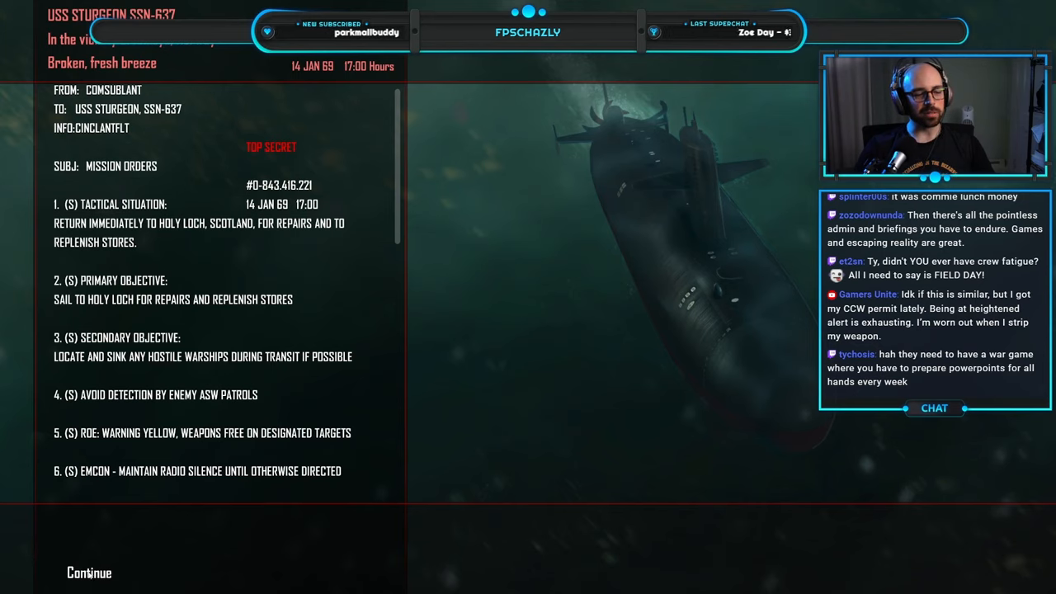
- Acknowledge the COMSUBLANT orders returning Sturgeon to Holy Loch for repairs
click(87, 571)
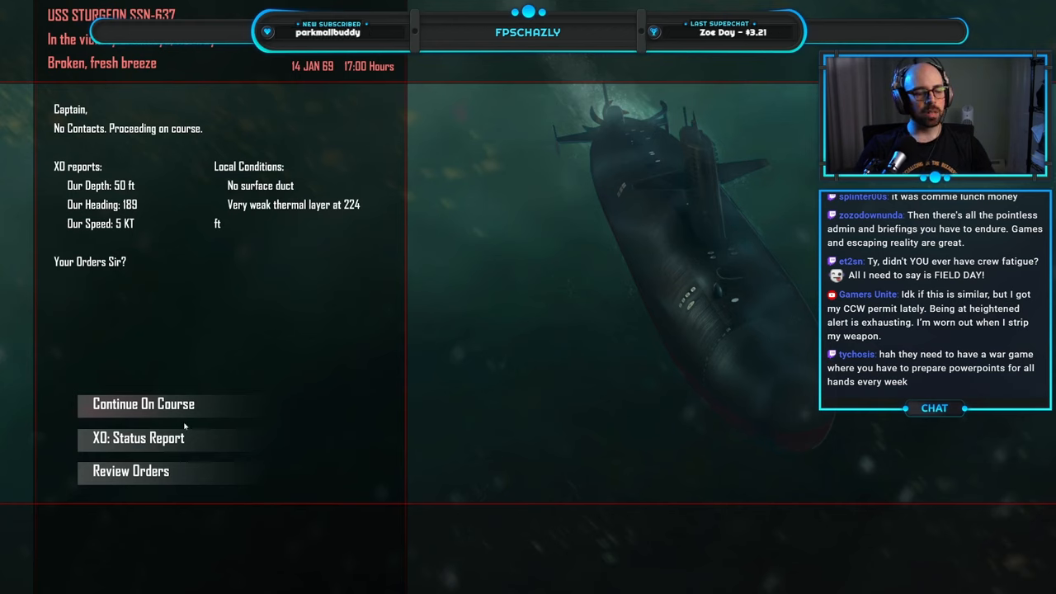